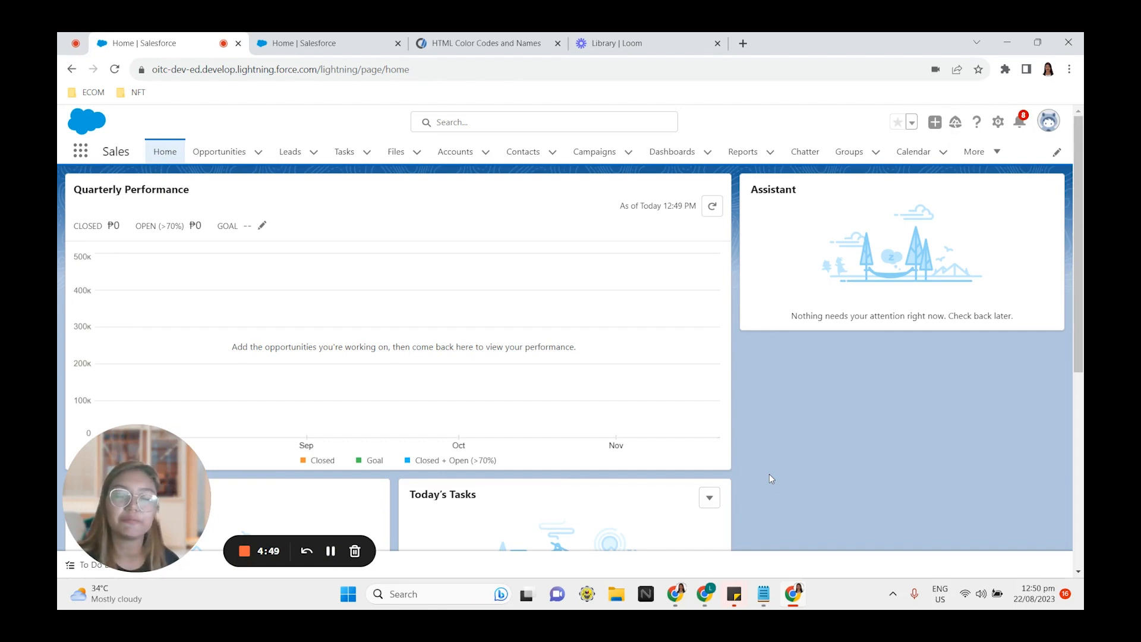
mouse_move(594, 307)
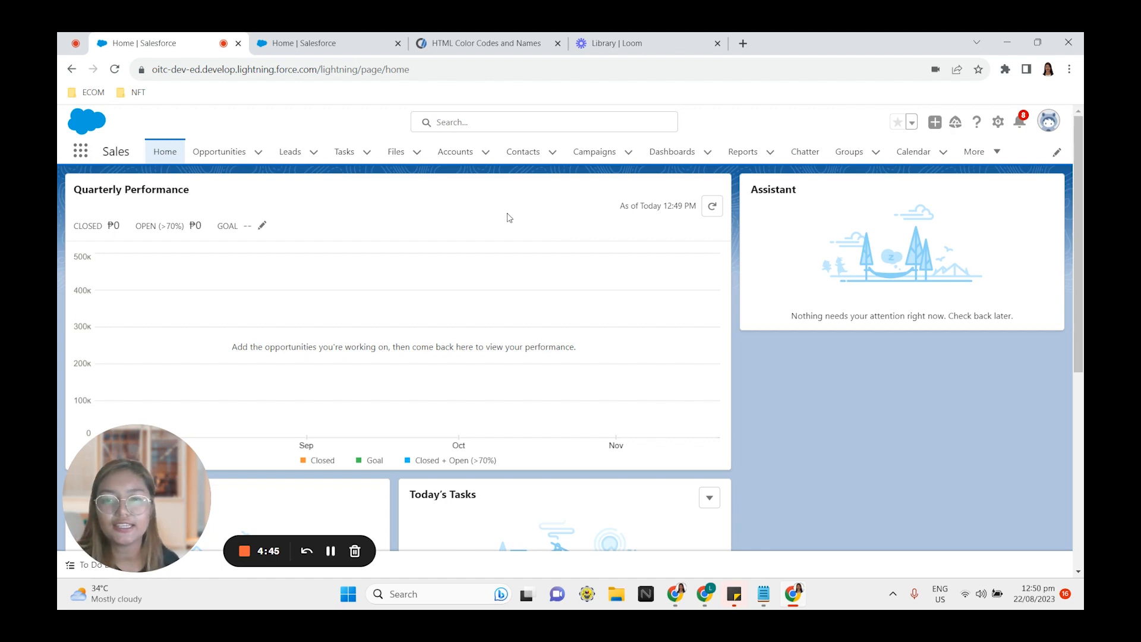
mouse_move(597, 161)
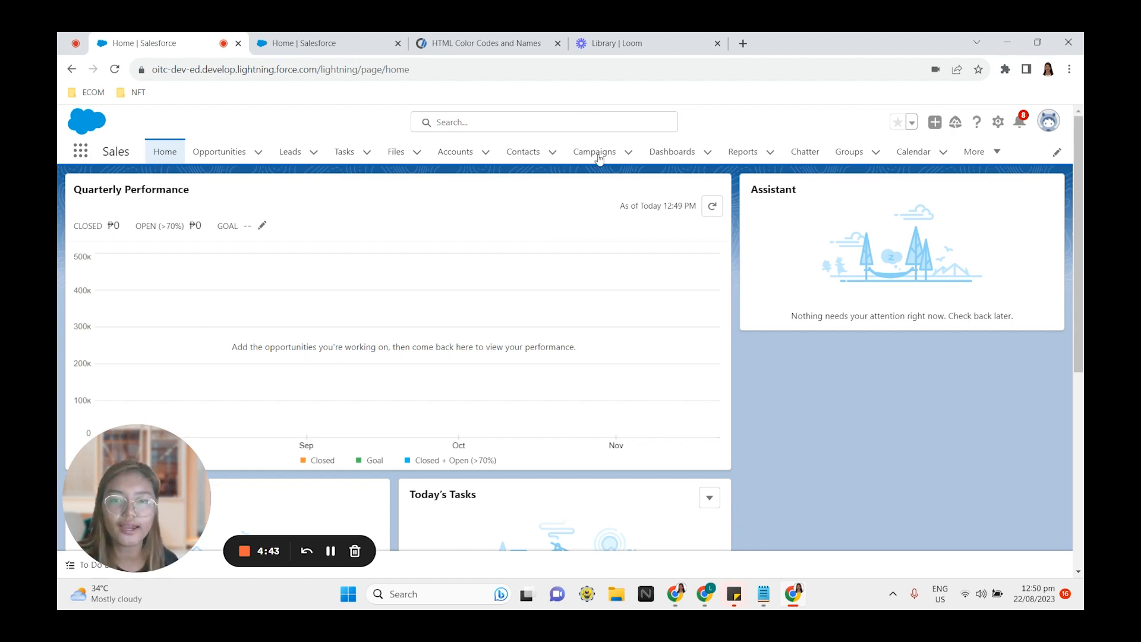
mouse_move(911, 430)
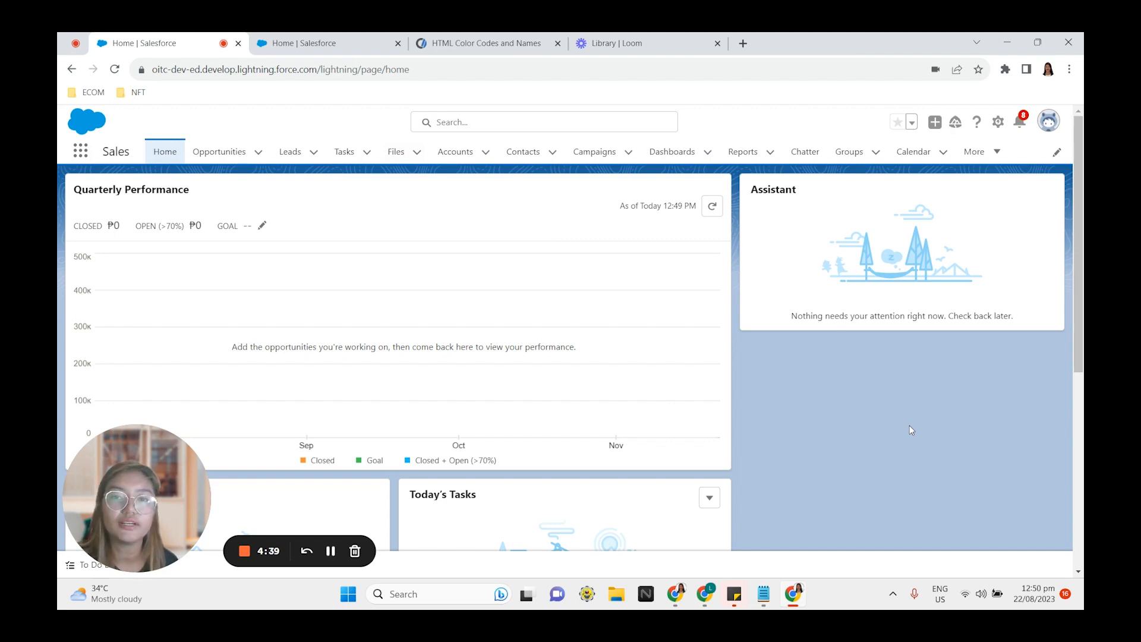
mouse_move(918, 424)
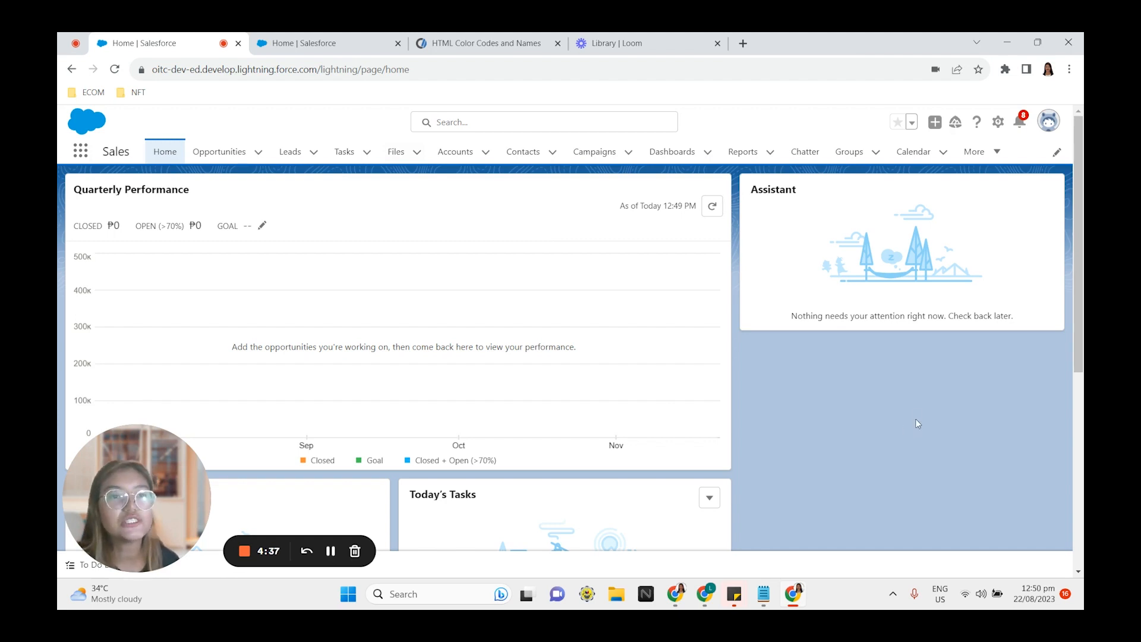
mouse_move(999, 122)
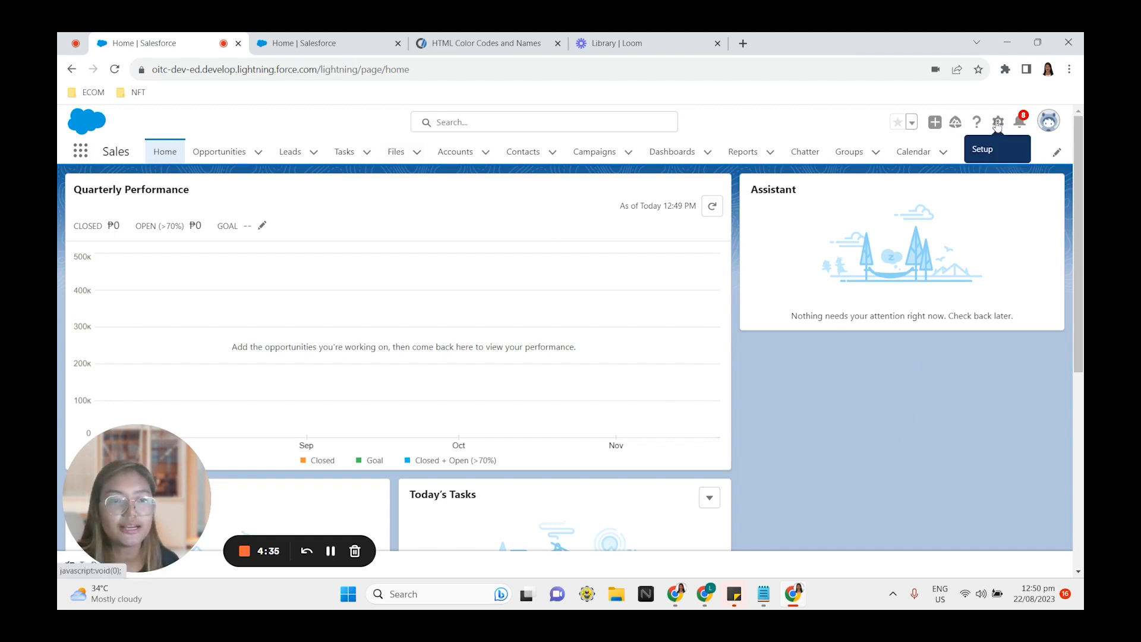
Step: Open Setup in a new tab and search its menu for 'theme'
left_click(999, 121)
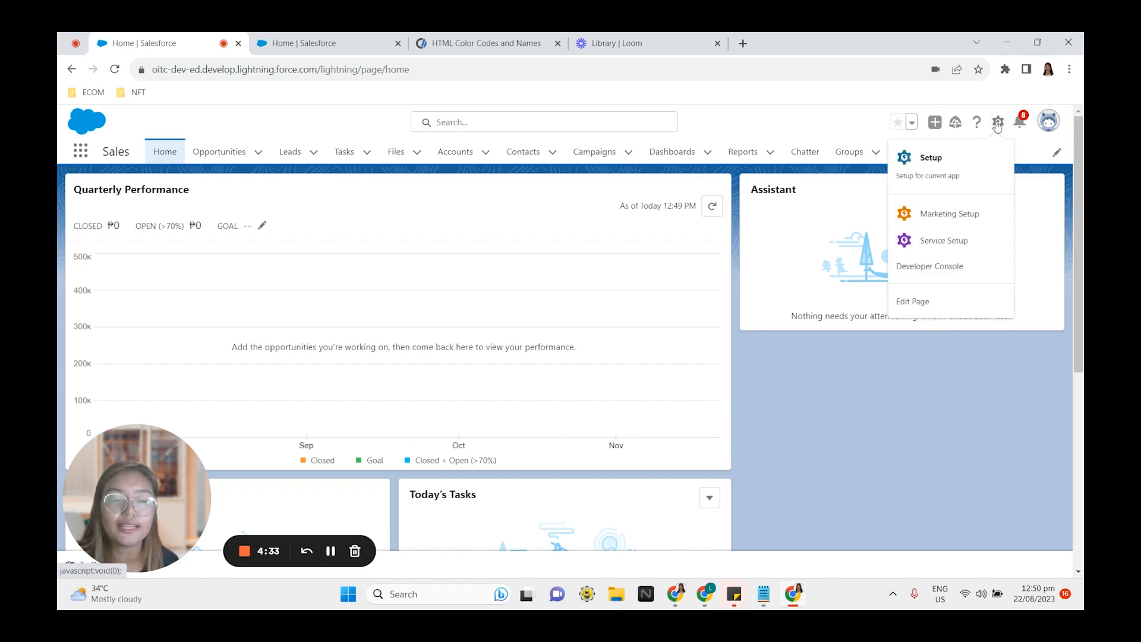
mouse_move(345, 144)
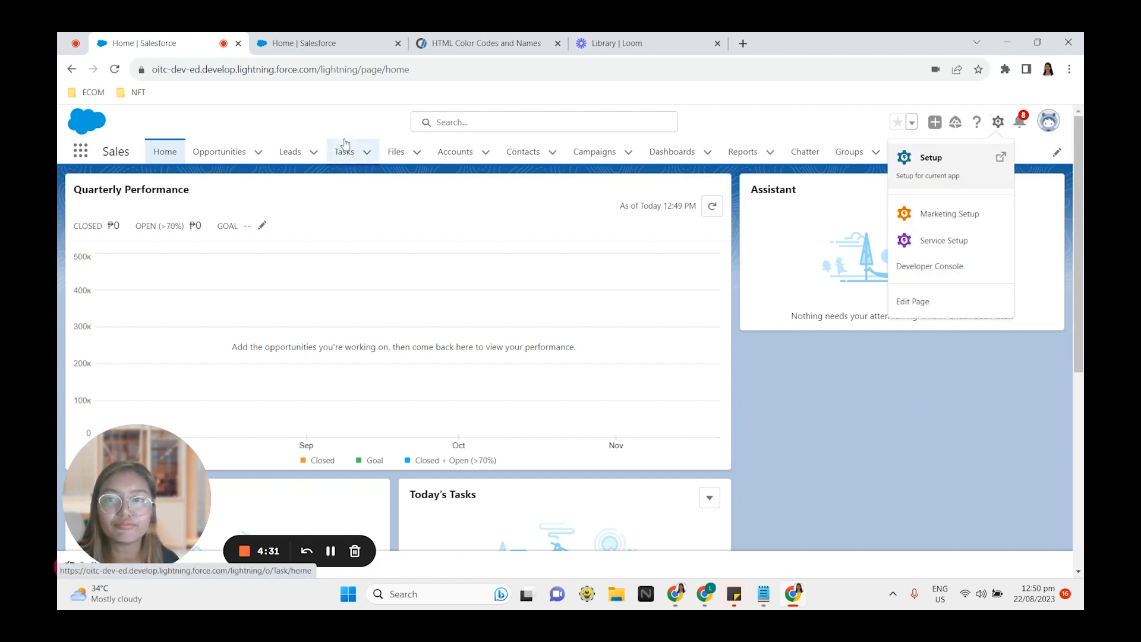
left_click(931, 157)
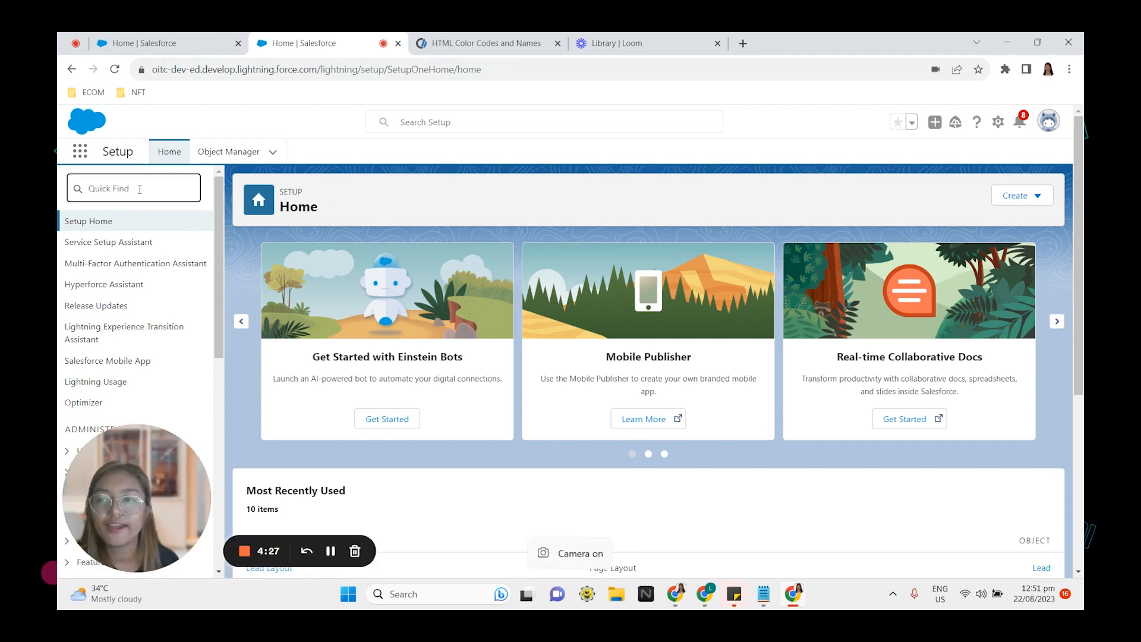
type("theme")
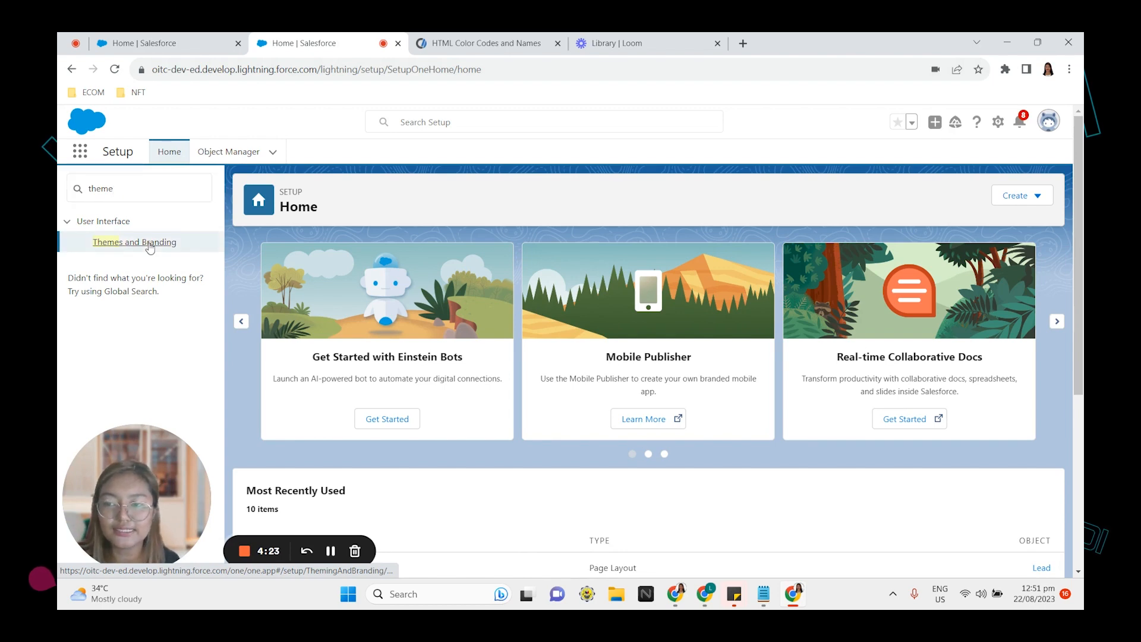
Step: Open the Themes and Branding page from the Quick Find results
left_click(134, 241)
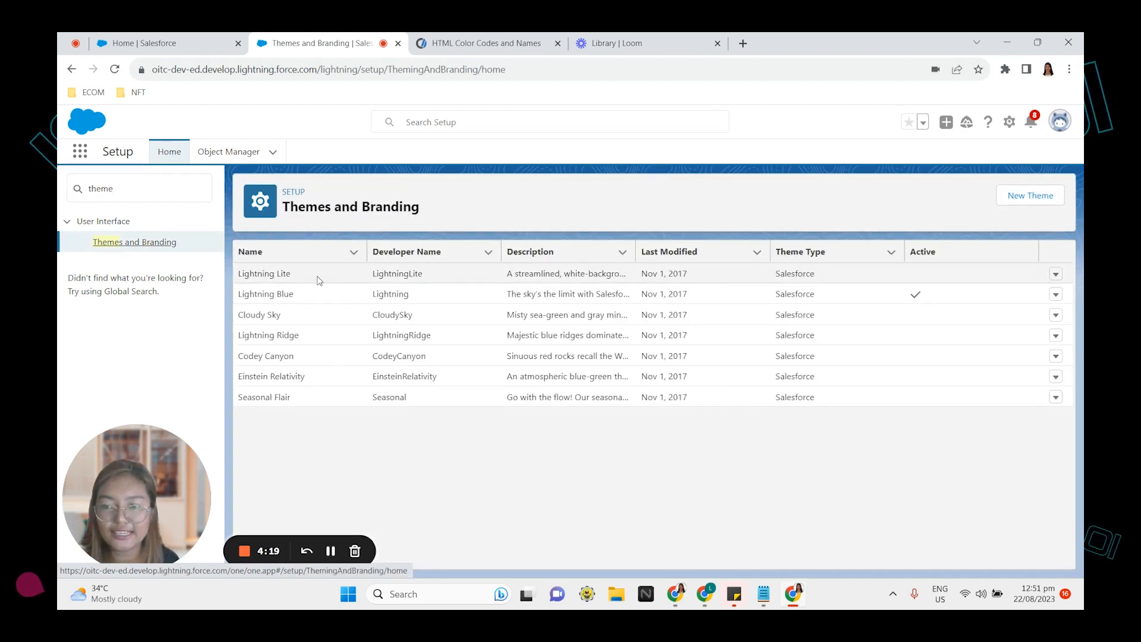
mouse_move(303, 279)
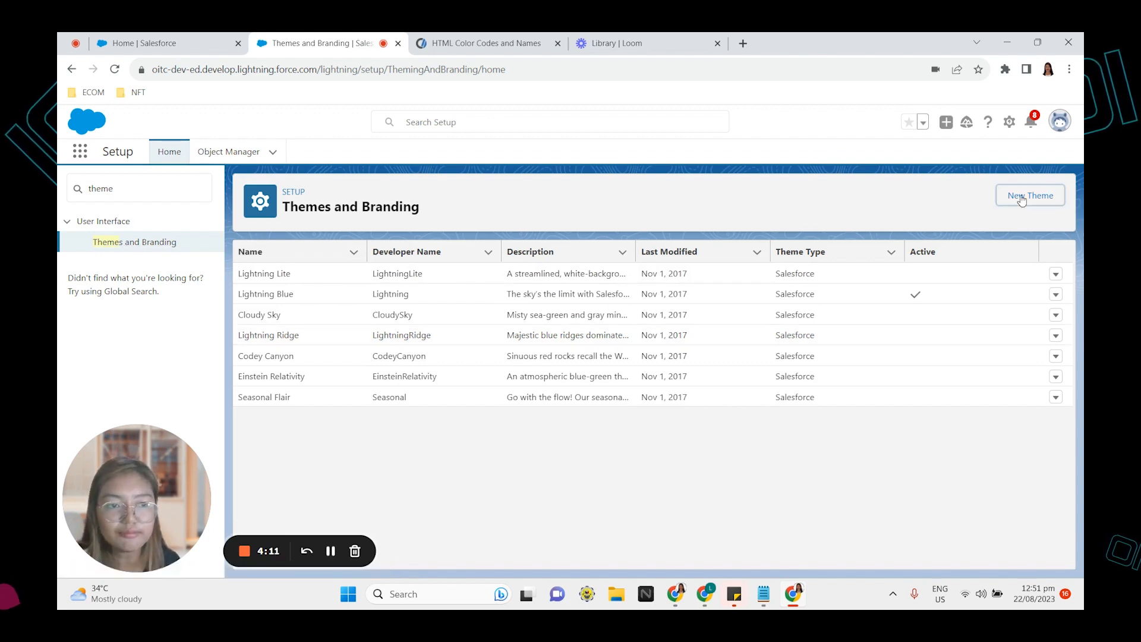
Step: Start a new custom theme named OITC and scroll to the branding options
left_click(1030, 195)
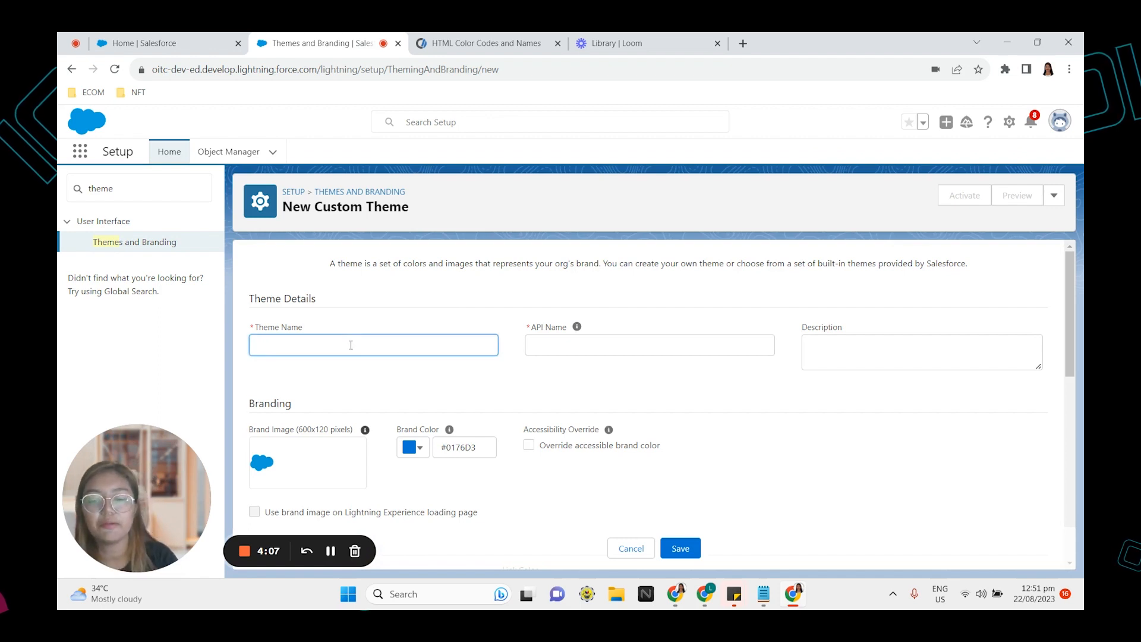
type("OITC")
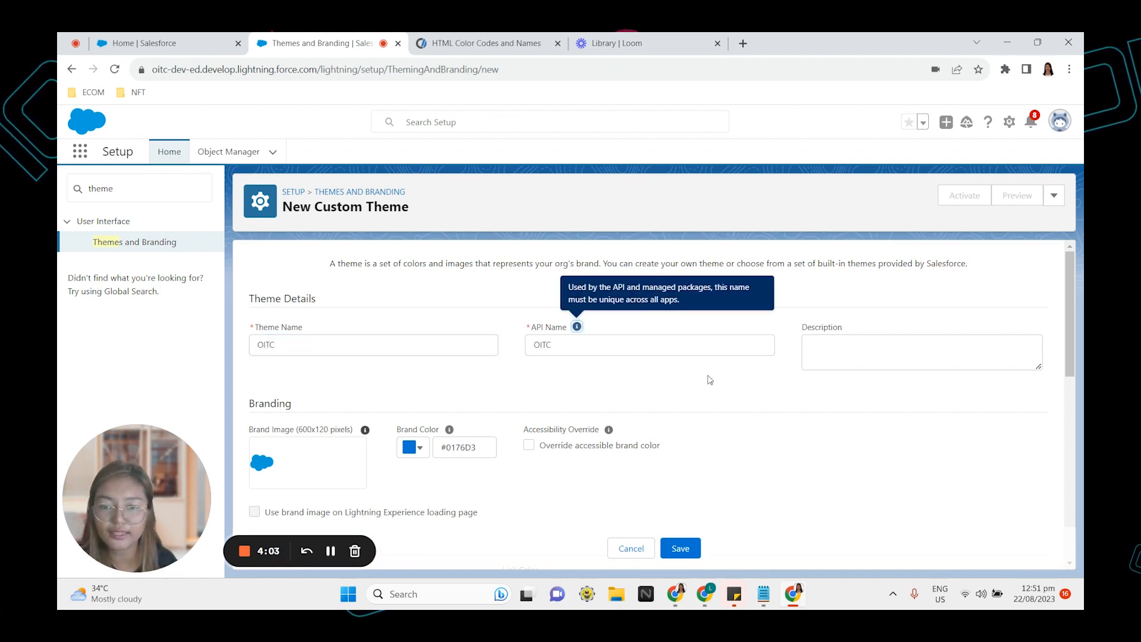
scroll("down", 3)
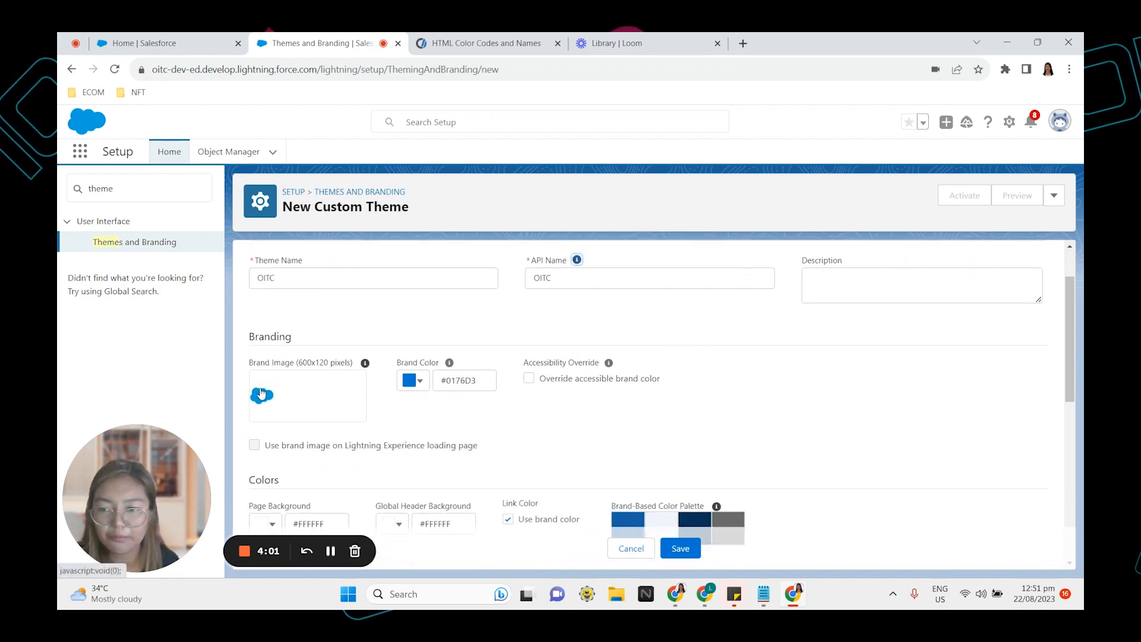
mouse_move(265, 398)
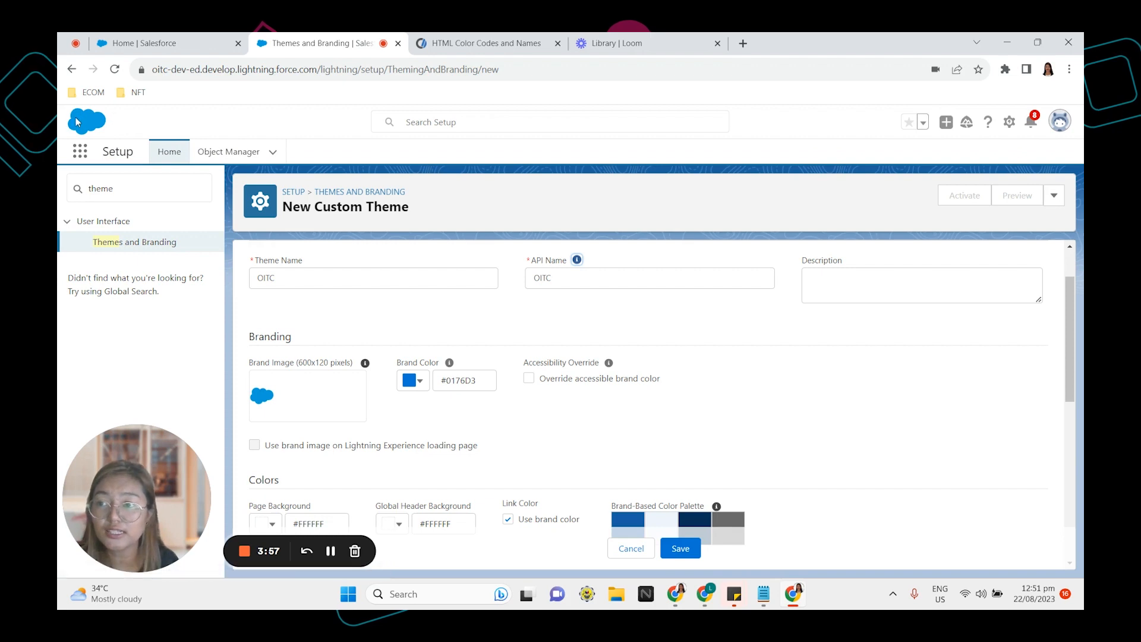
mouse_move(94, 126)
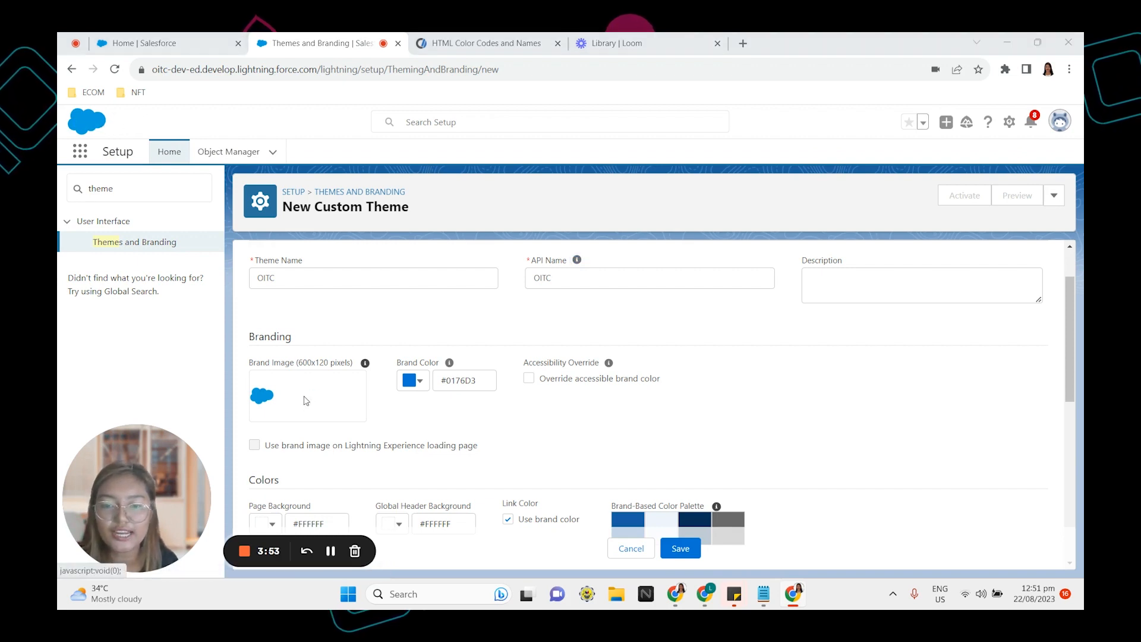
Step: Load BTE Banner 3.png from the BTE LOGO folder as the brand image
left_click(307, 396)
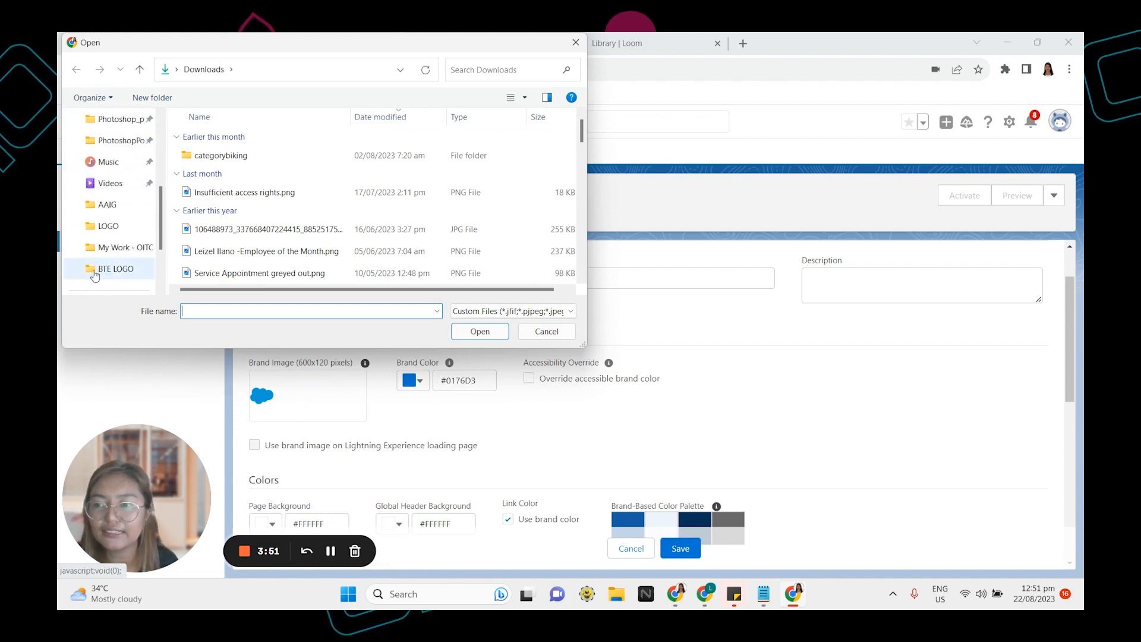
double_click(115, 268)
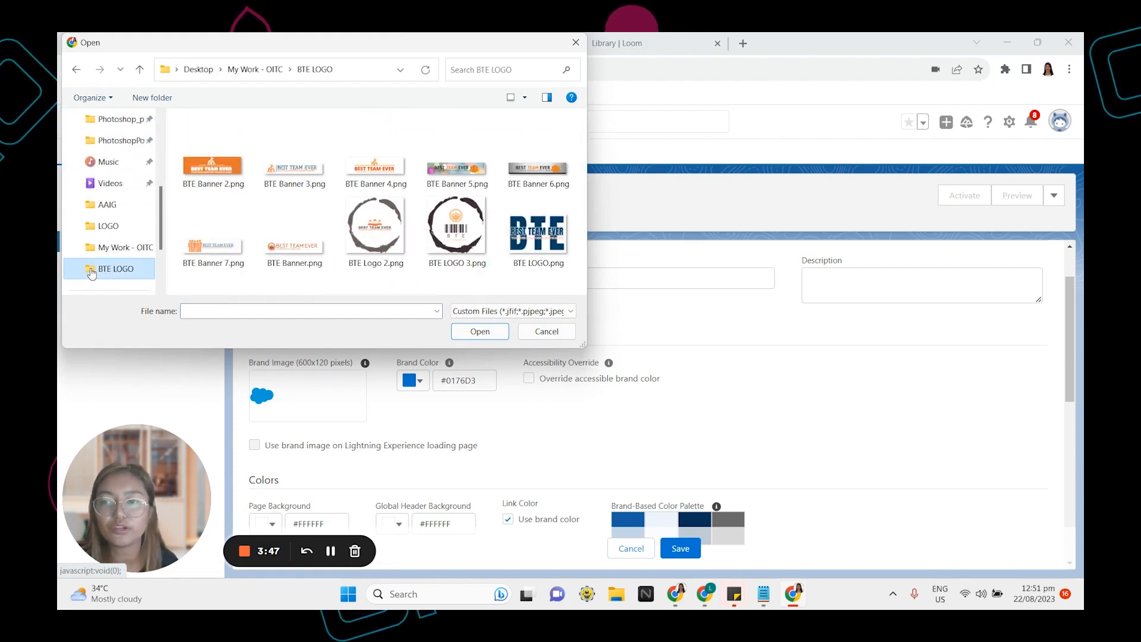
left_click(294, 168)
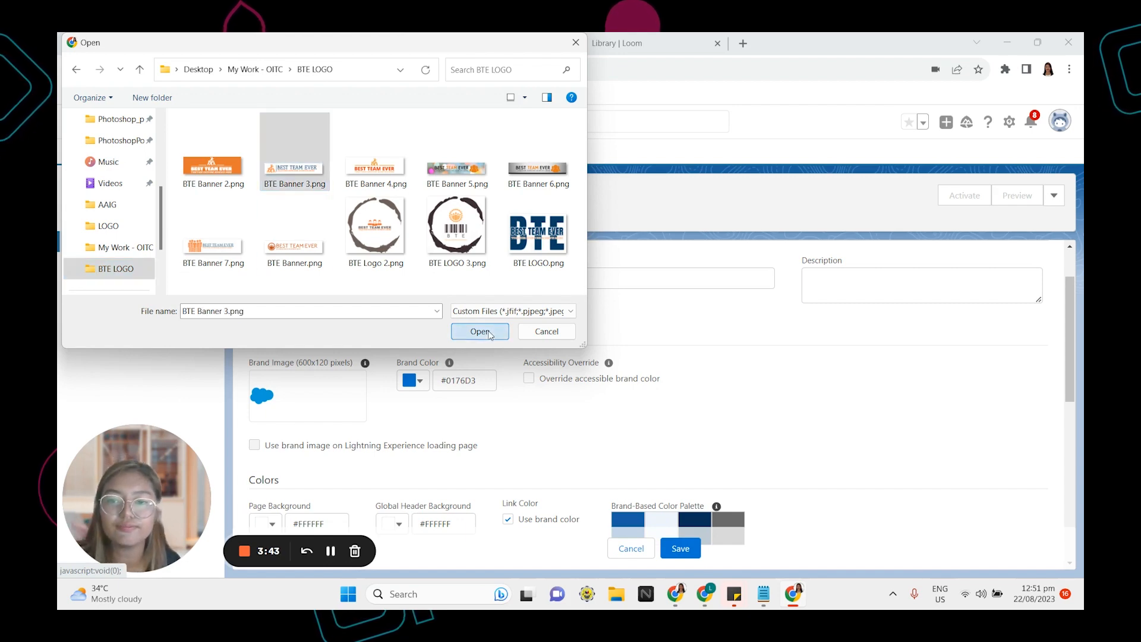
left_click(479, 332)
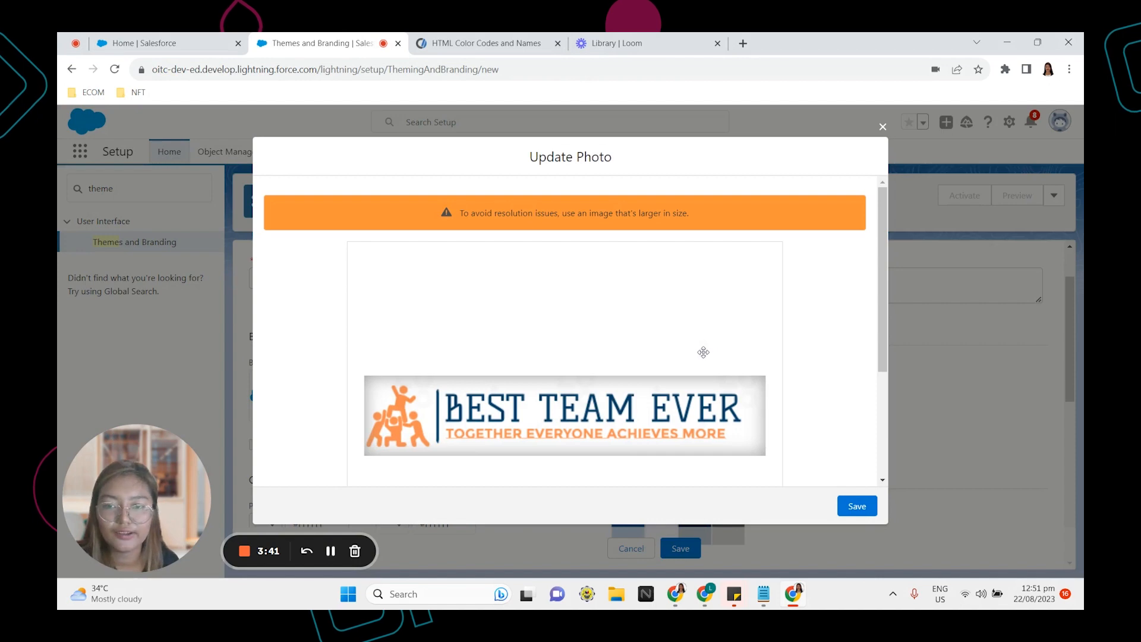
mouse_move(463, 215)
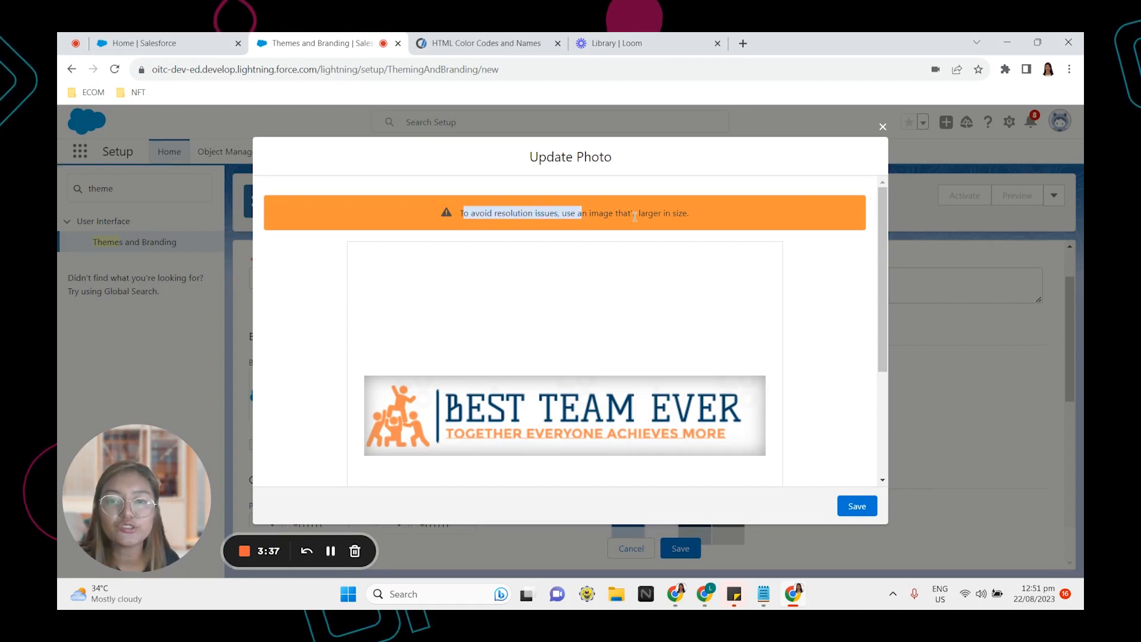
Step: Zoom the banner out to minimum and save the cropped brand image
scroll("down", 3)
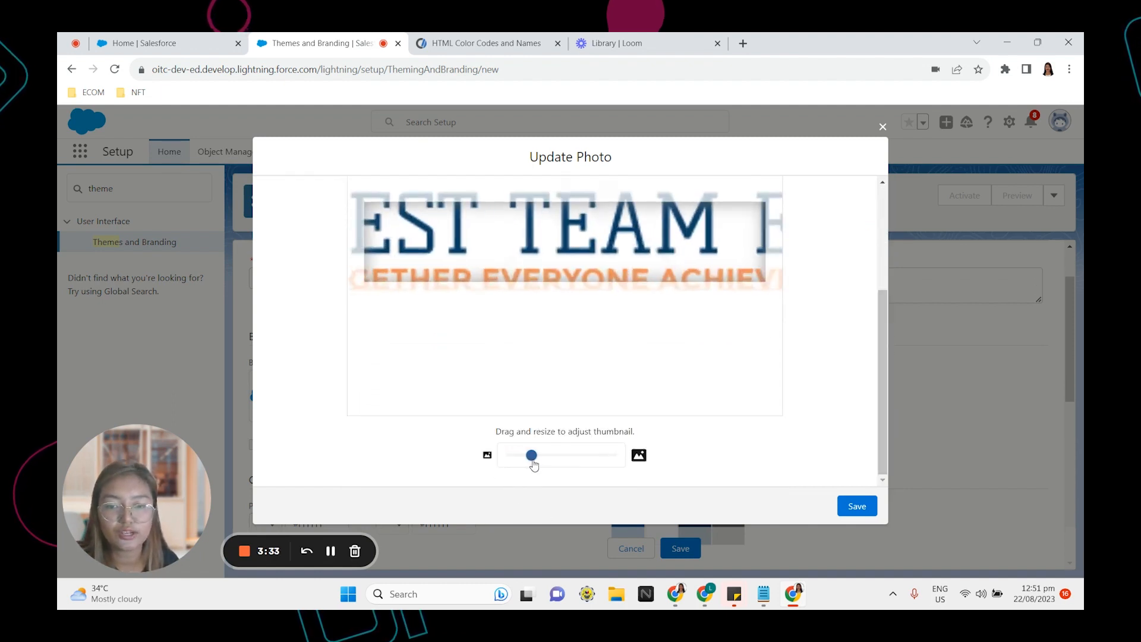
left_click_drag(532, 455, 510, 454)
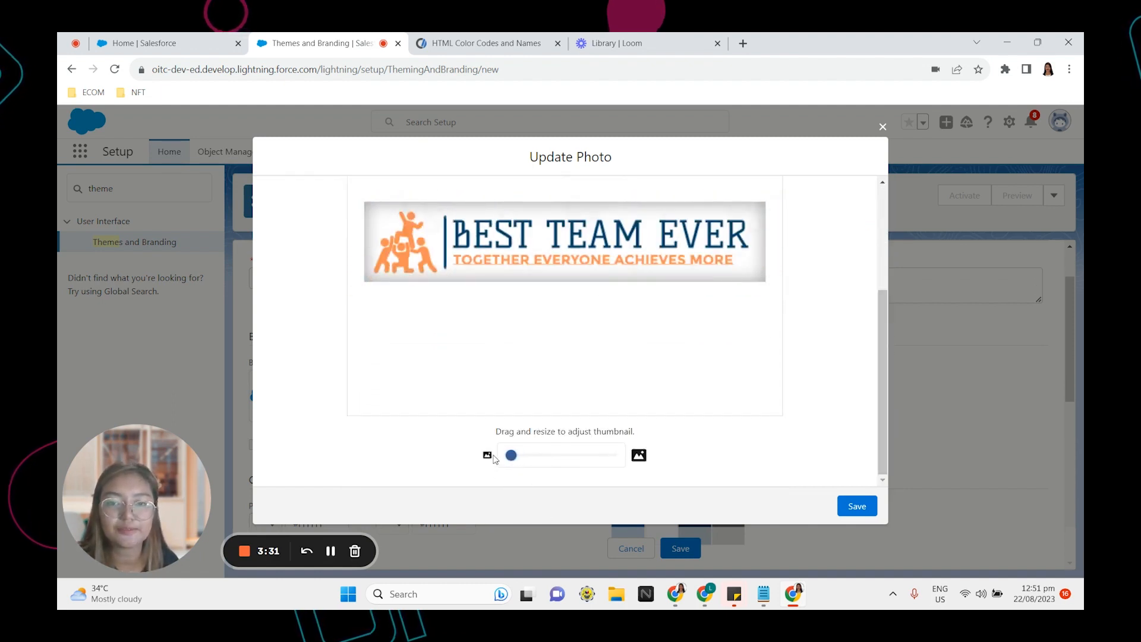
left_click(857, 506)
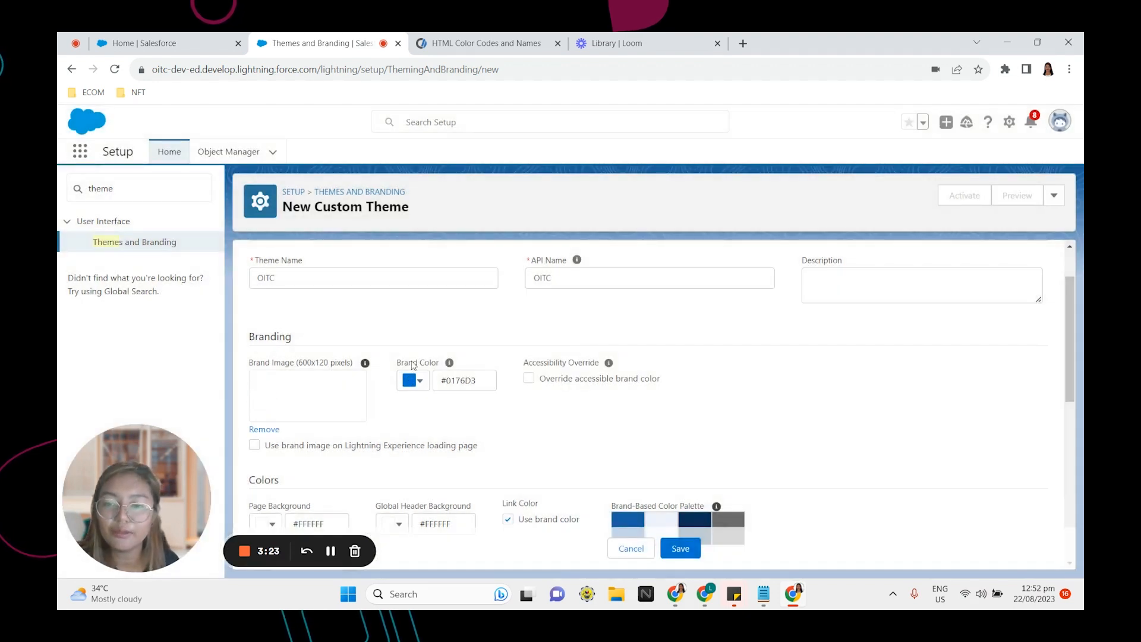
Step: Pick orange #EA7506 as the OITC theme's brand colour
left_click(421, 381)
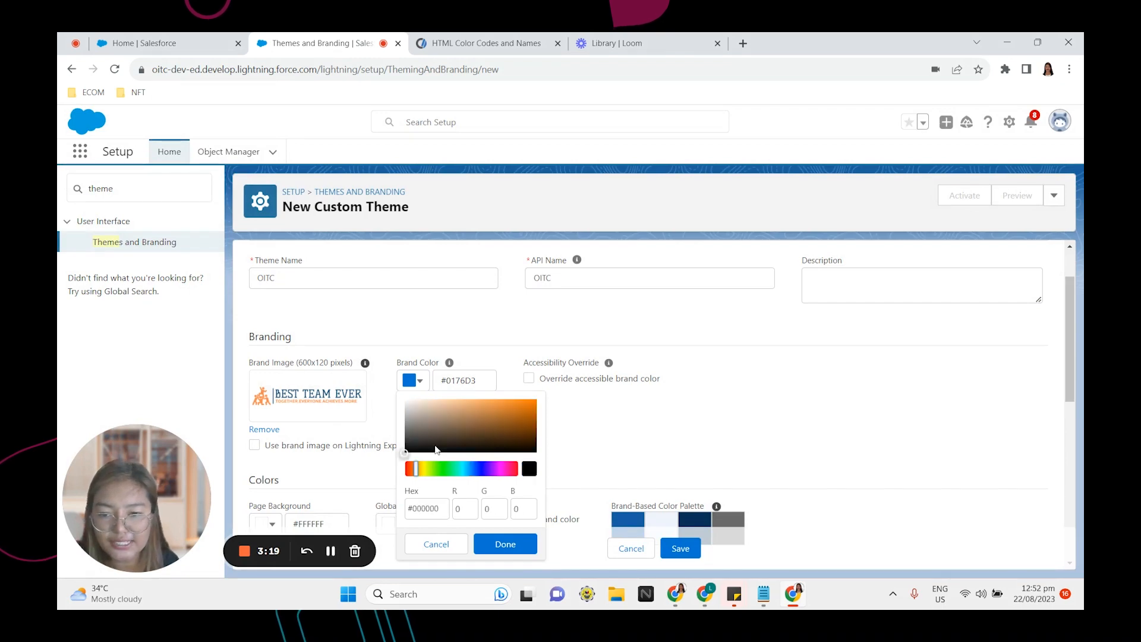
left_click(531, 405)
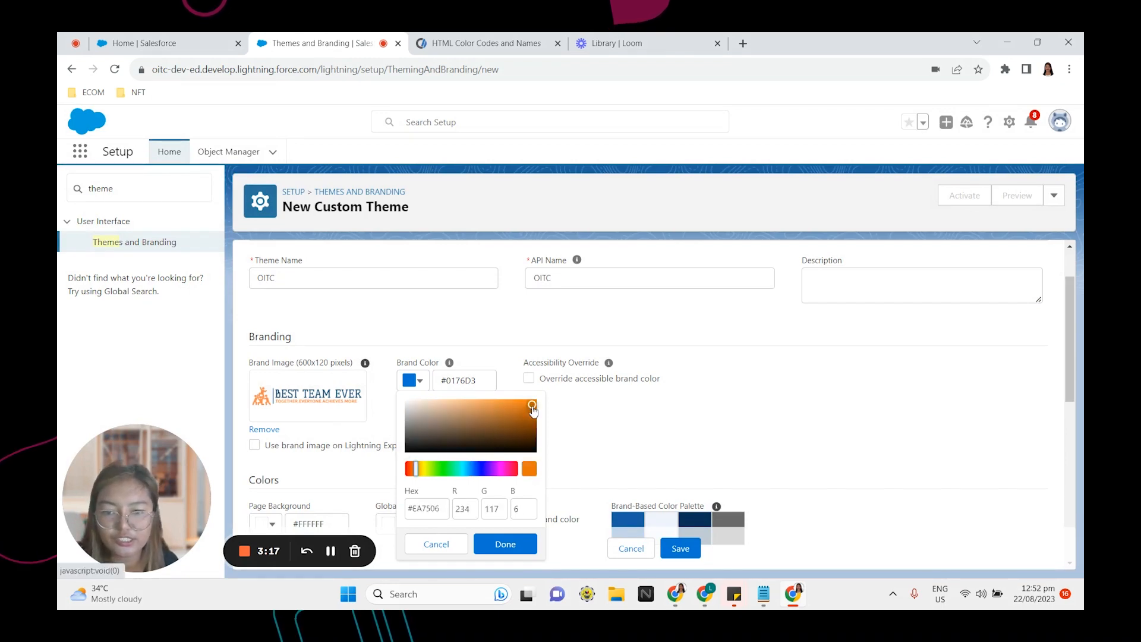
left_click(506, 544)
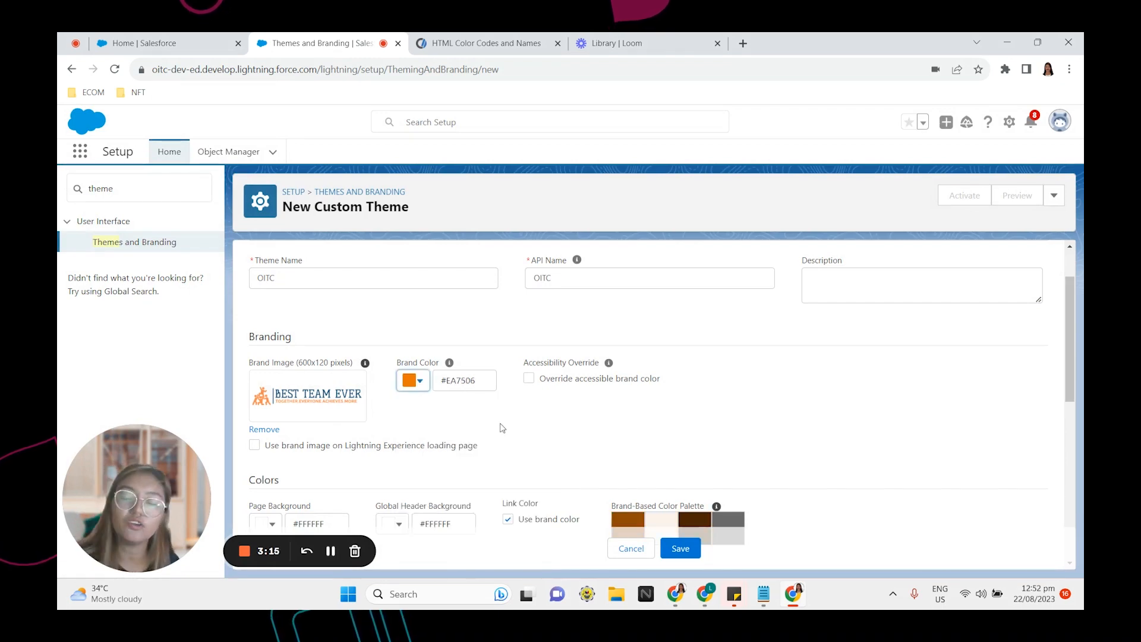
left_click(464, 380)
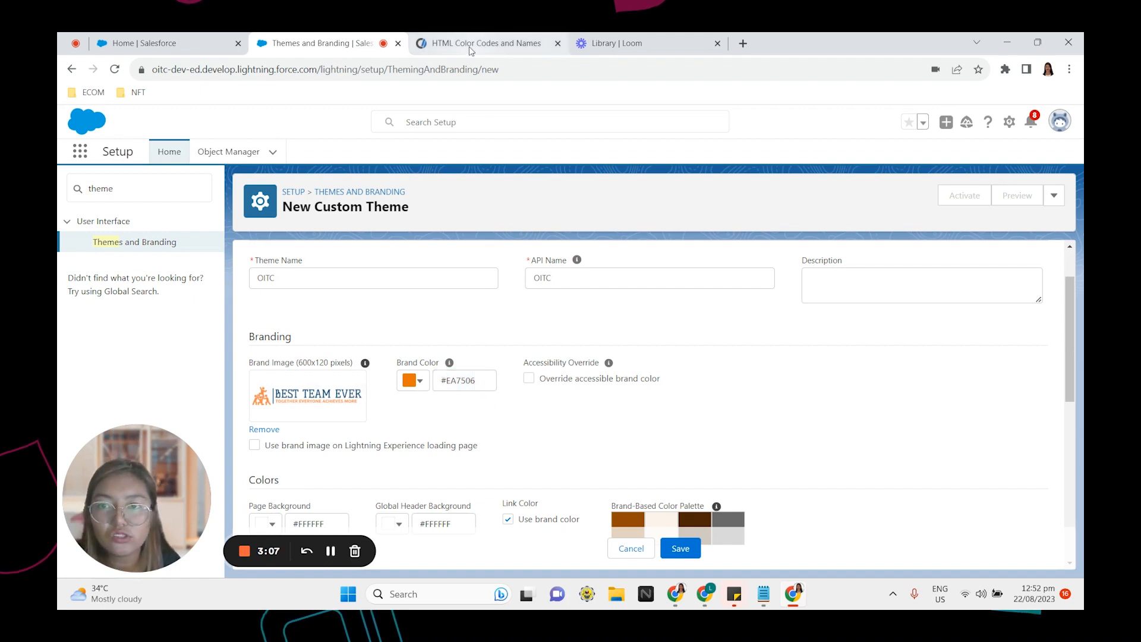
left_click(480, 43)
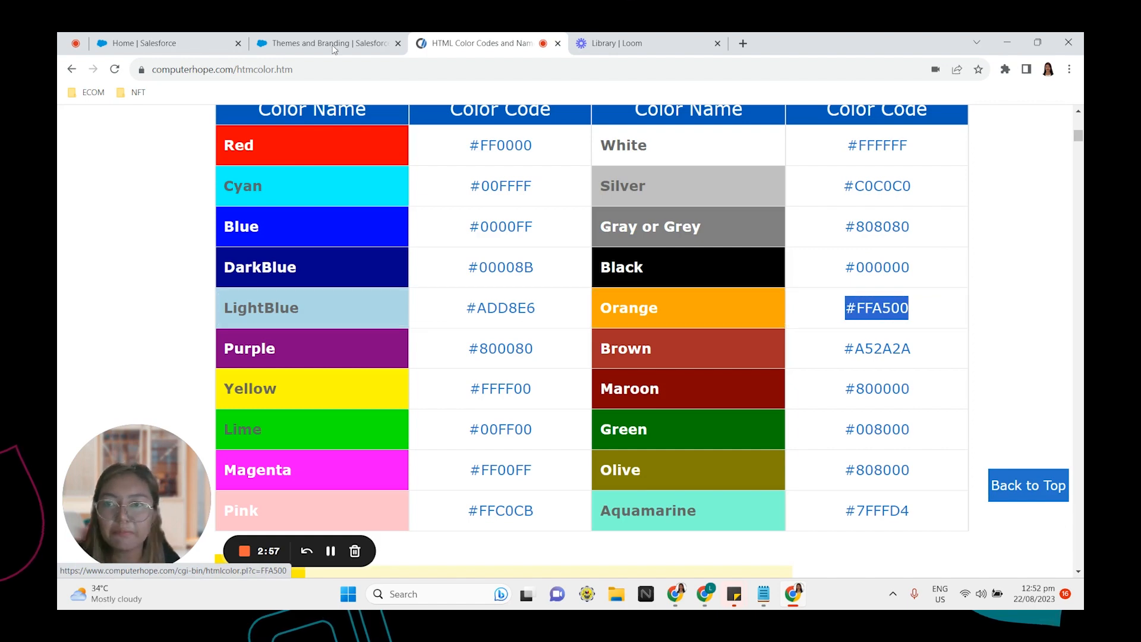
left_click(325, 43)
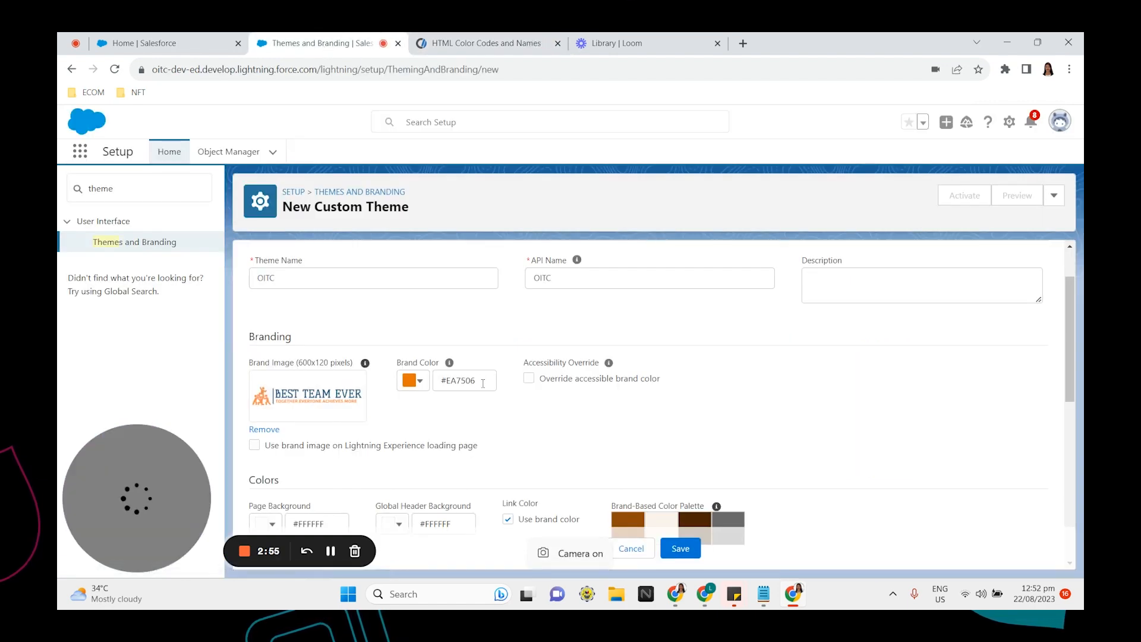
Step: Set the brand colour to #FFA500 and the page background to orange #EAB241
type("#FFA500")
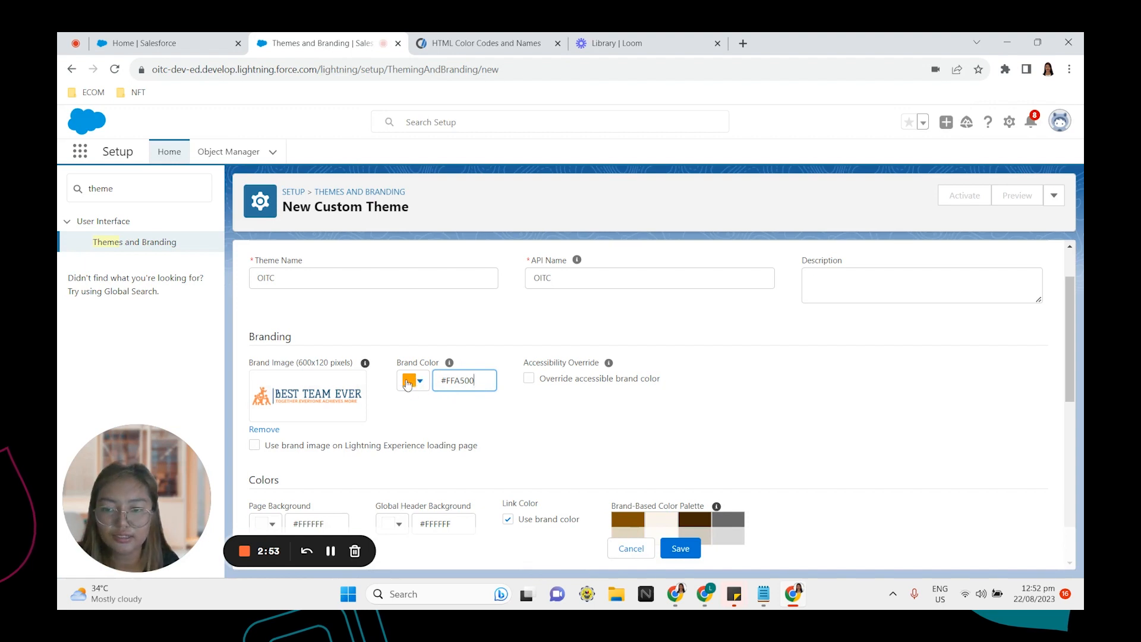
scroll("down", 3)
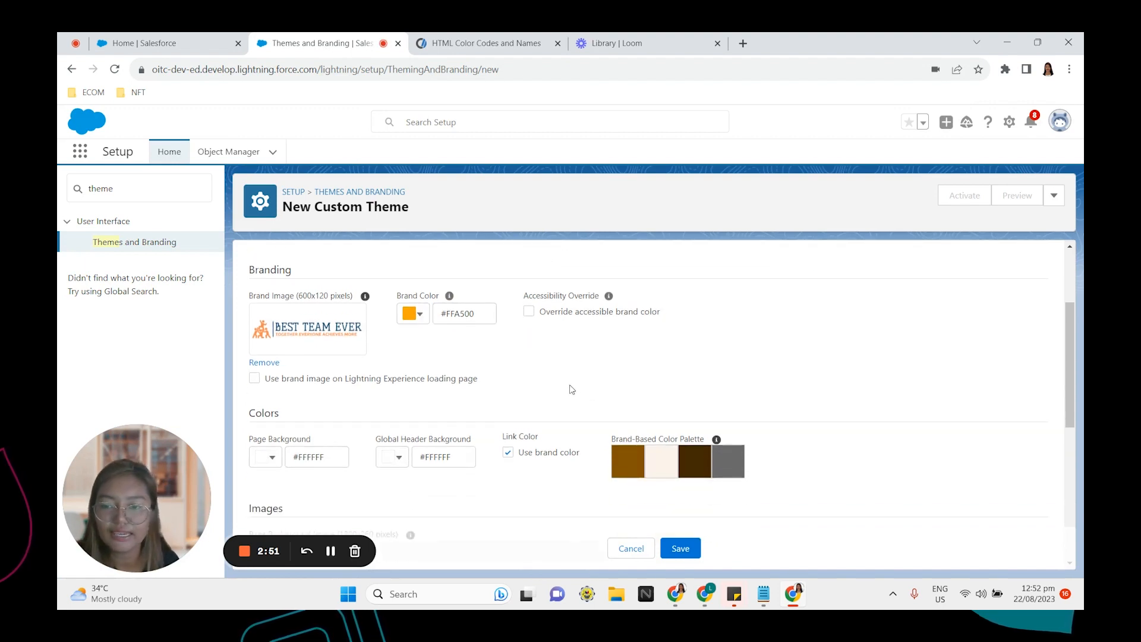
scroll("down", 3)
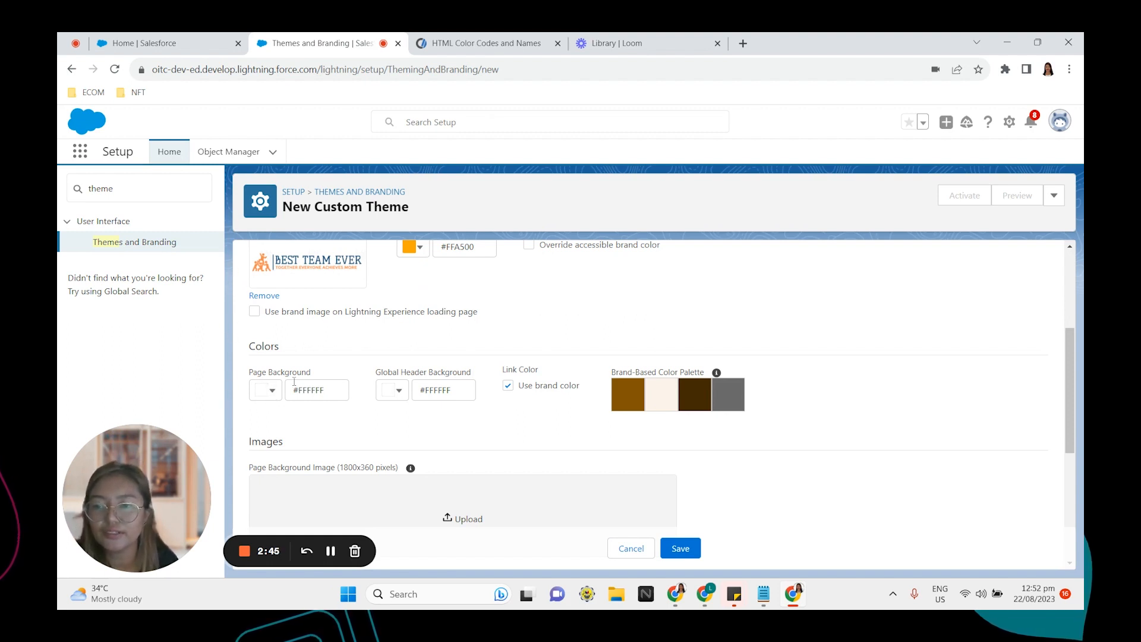
left_click(265, 390)
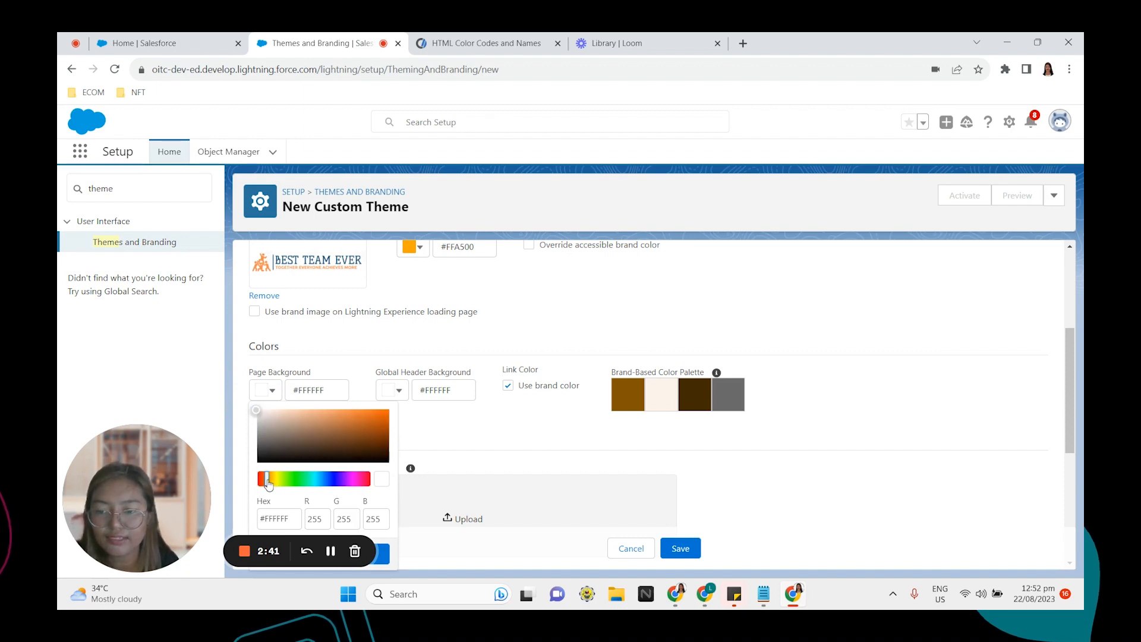
left_click(379, 417)
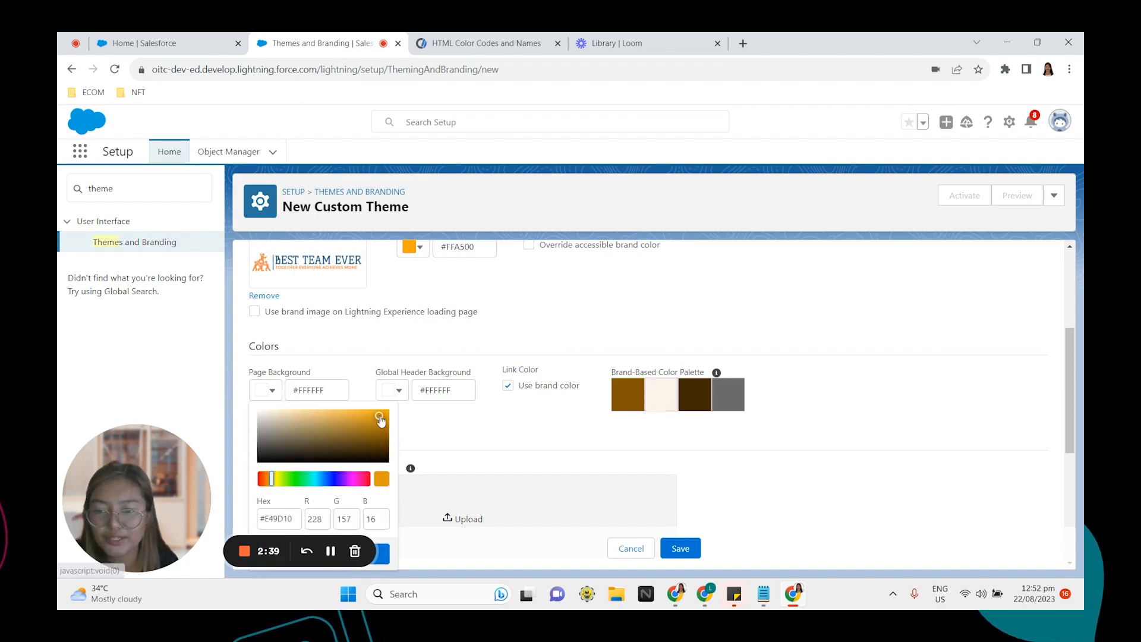
left_click_drag(379, 421, 351, 415)
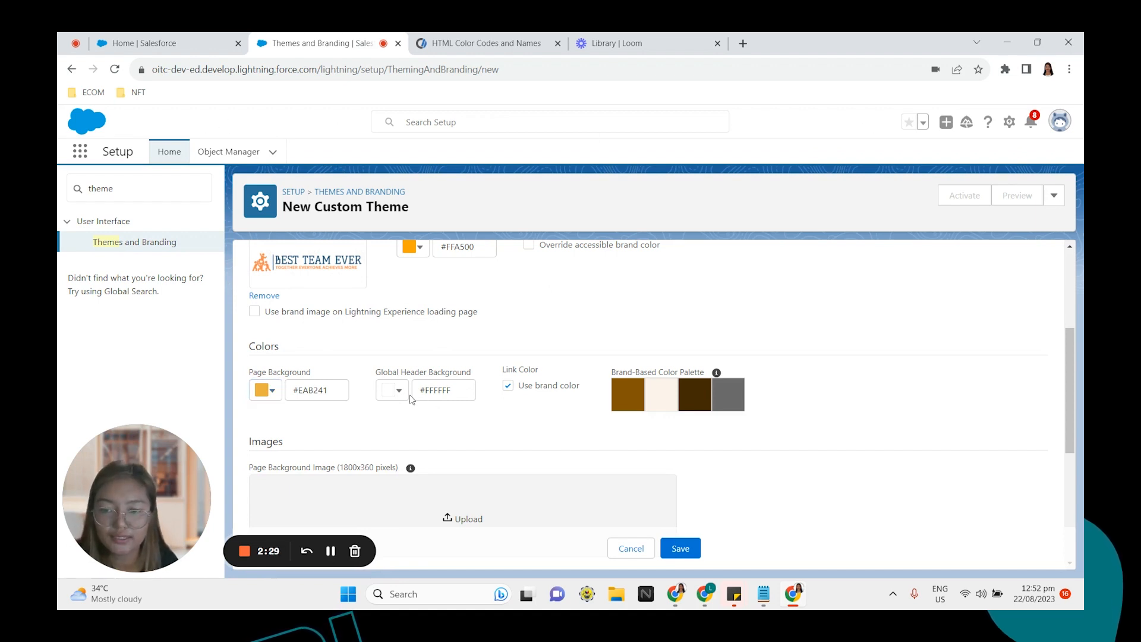
Step: Set the global header background to olive #665A34
left_click(392, 390)
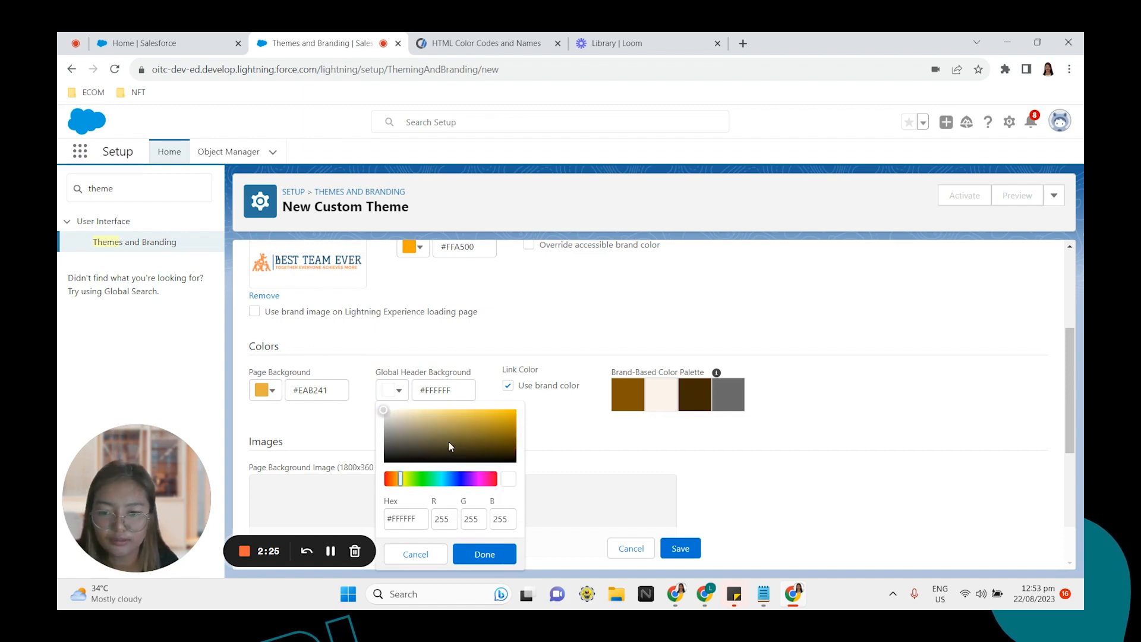
left_click(447, 445)
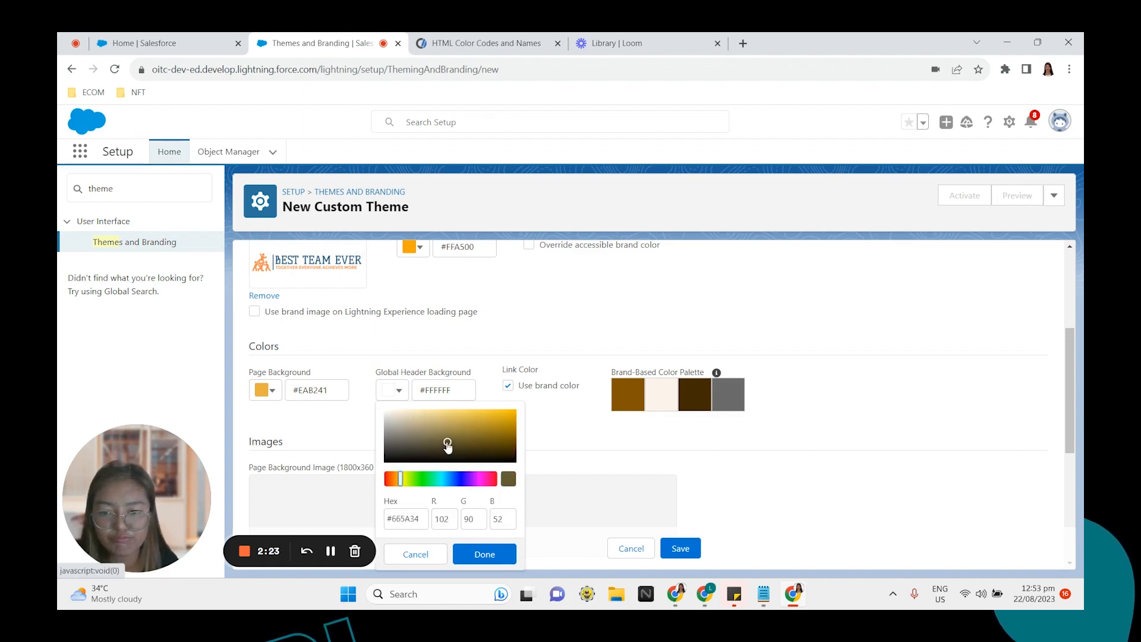
left_click(483, 554)
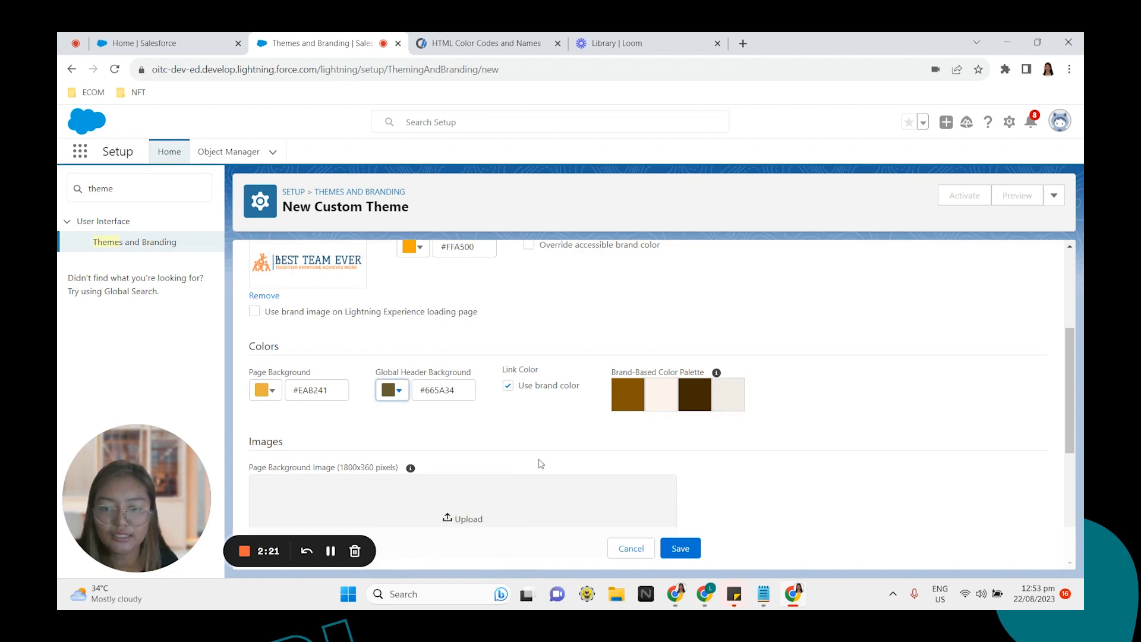
scroll("down", 3)
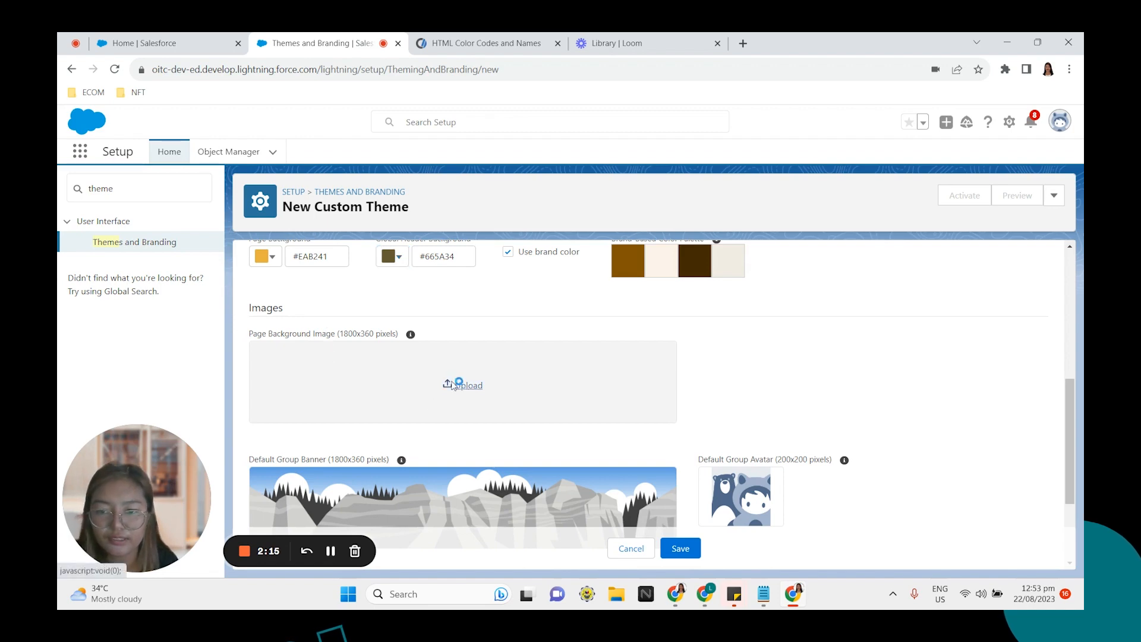
Step: Upload BTE Banner 7.png as the theme's page background image
left_click(462, 384)
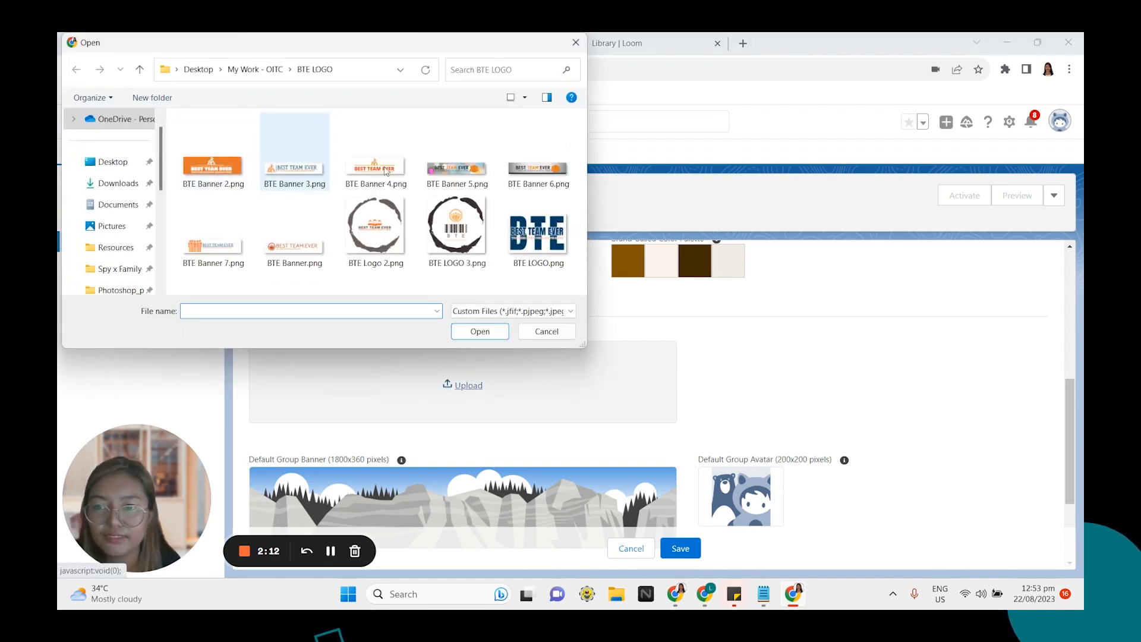
left_click(213, 232)
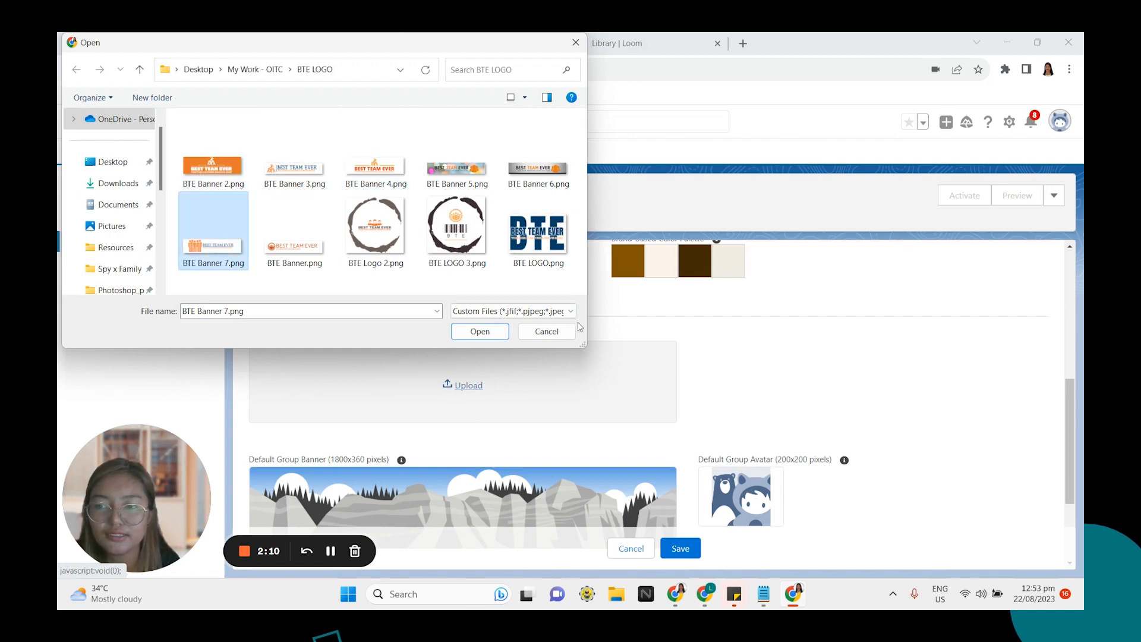
left_click(480, 331)
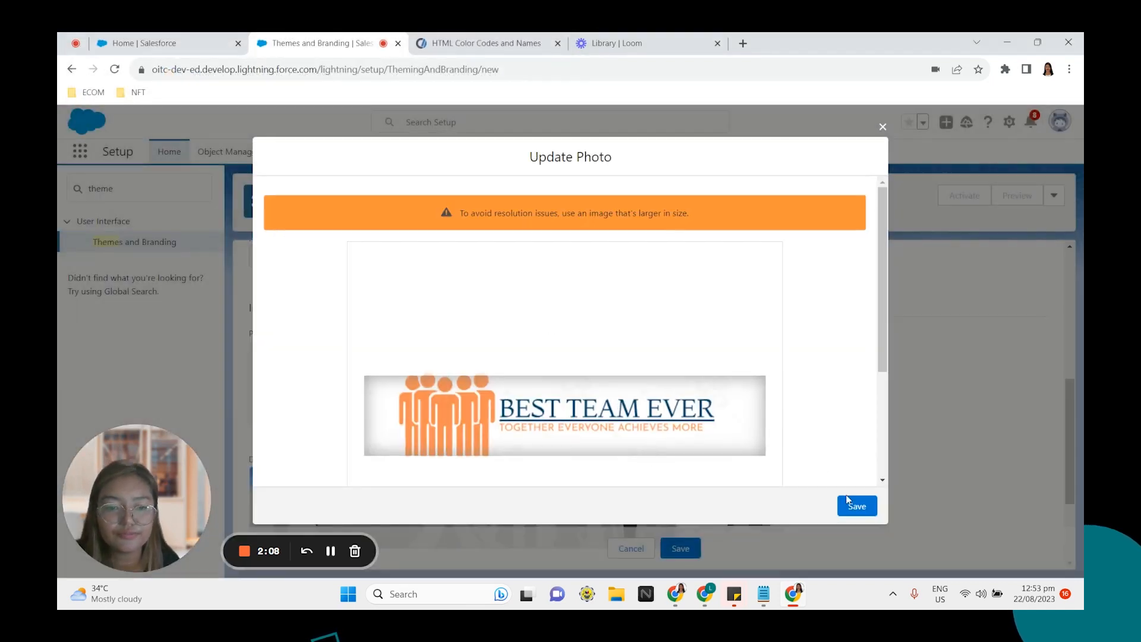
left_click(856, 506)
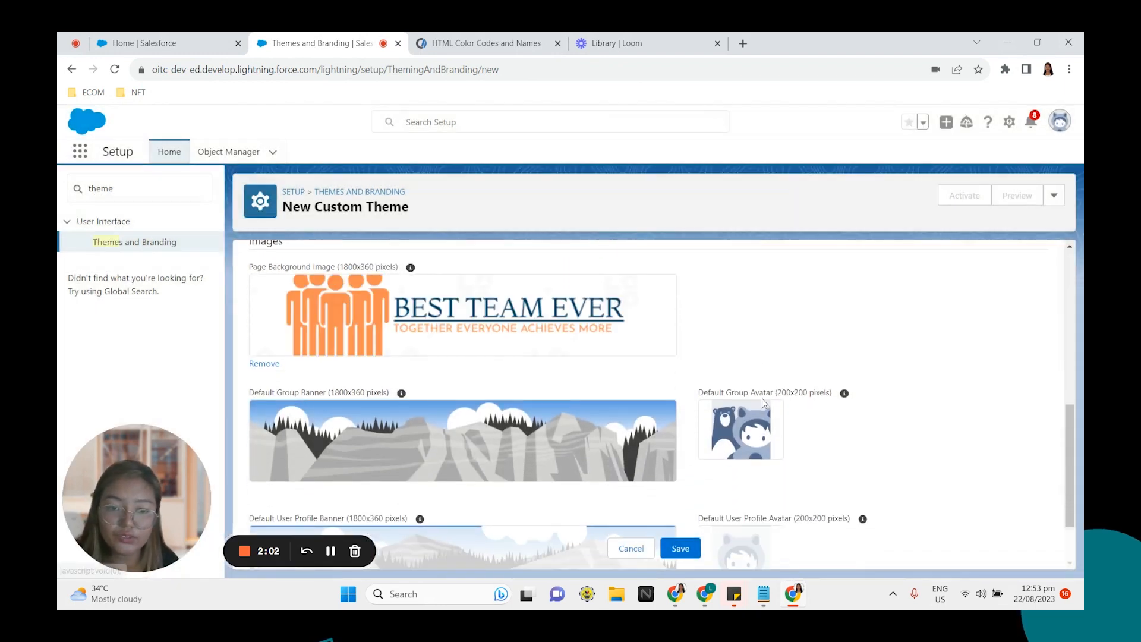
Step: Set the Best Team Ever banner as profile banner and BTE Logo 2.png as avatar
scroll("down", 3)
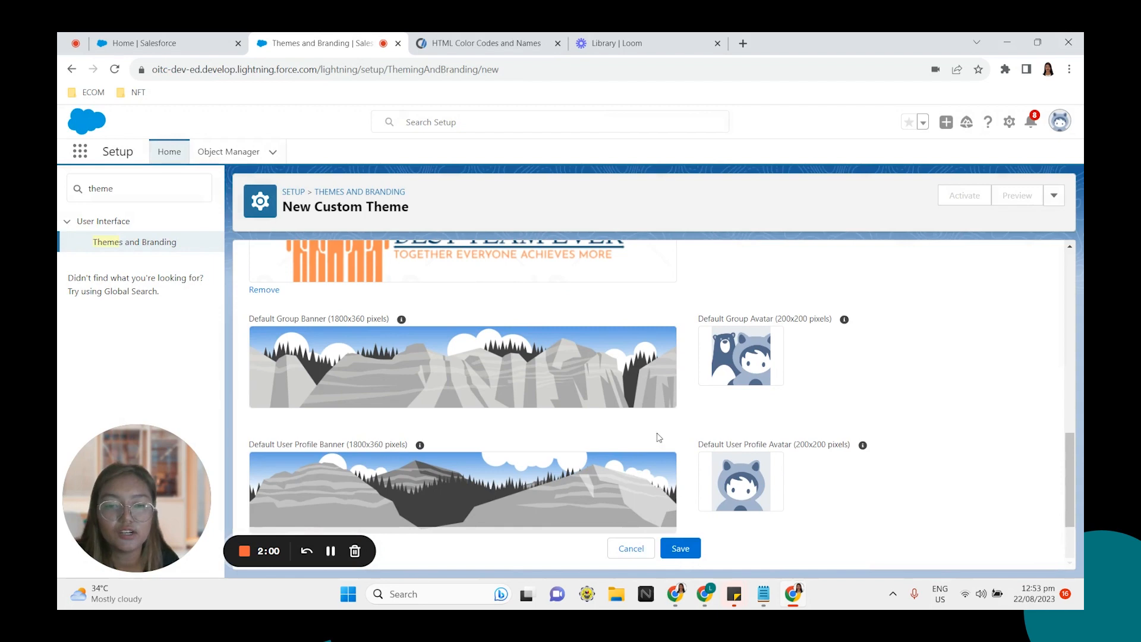
mouse_move(450, 484)
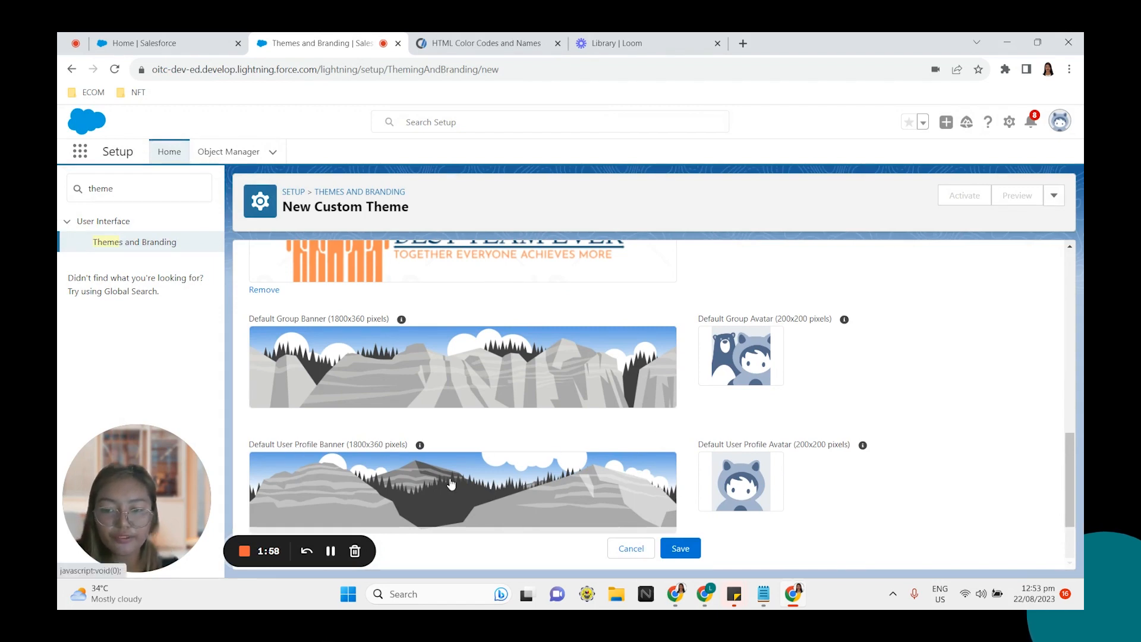
left_click(449, 483)
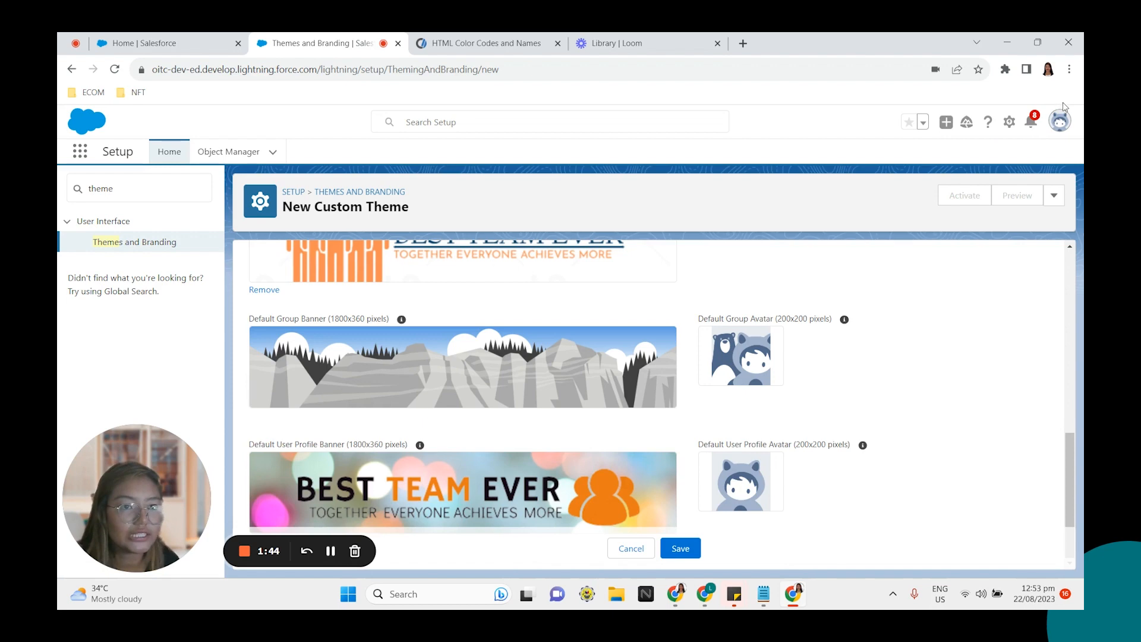
left_click(1064, 121)
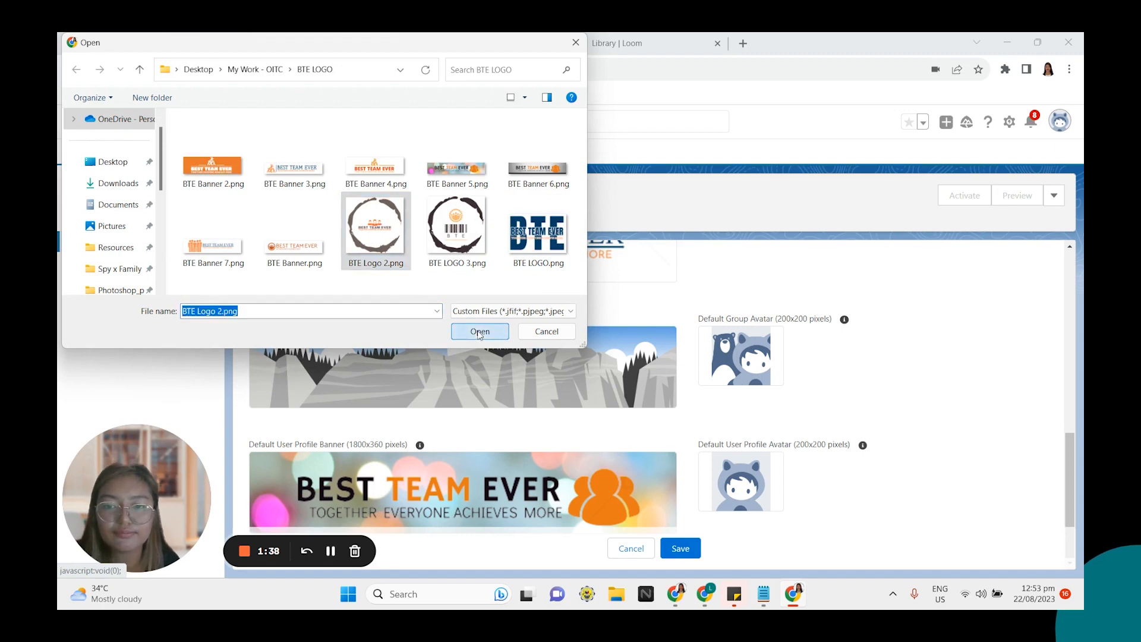
left_click(480, 331)
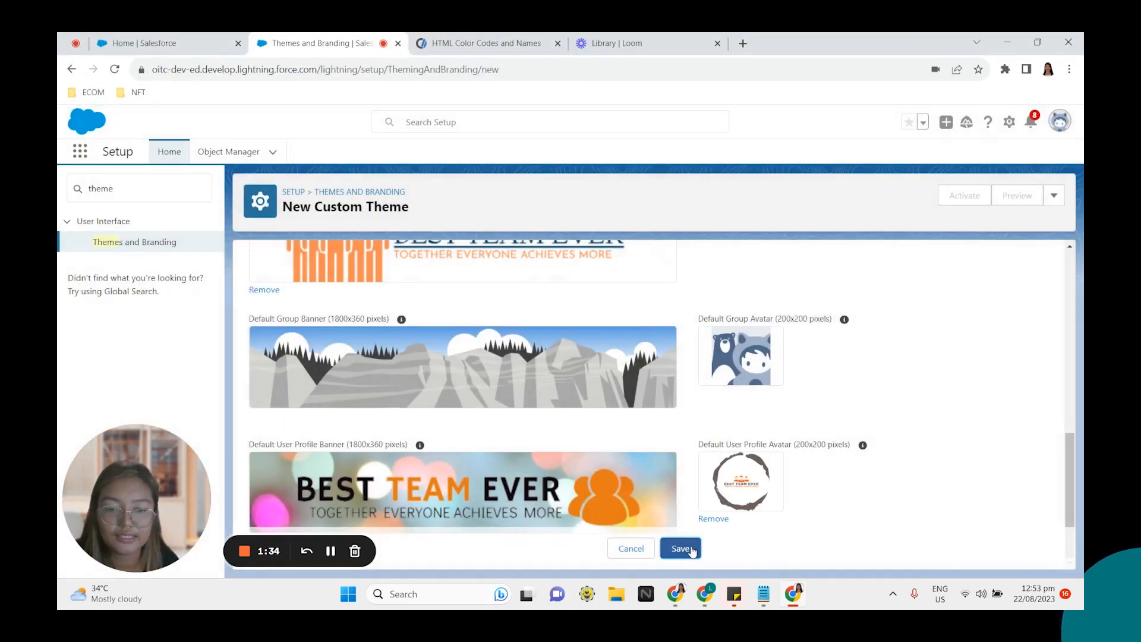
Step: Save and activate the OITC theme, then view the themed home page
left_click(680, 548)
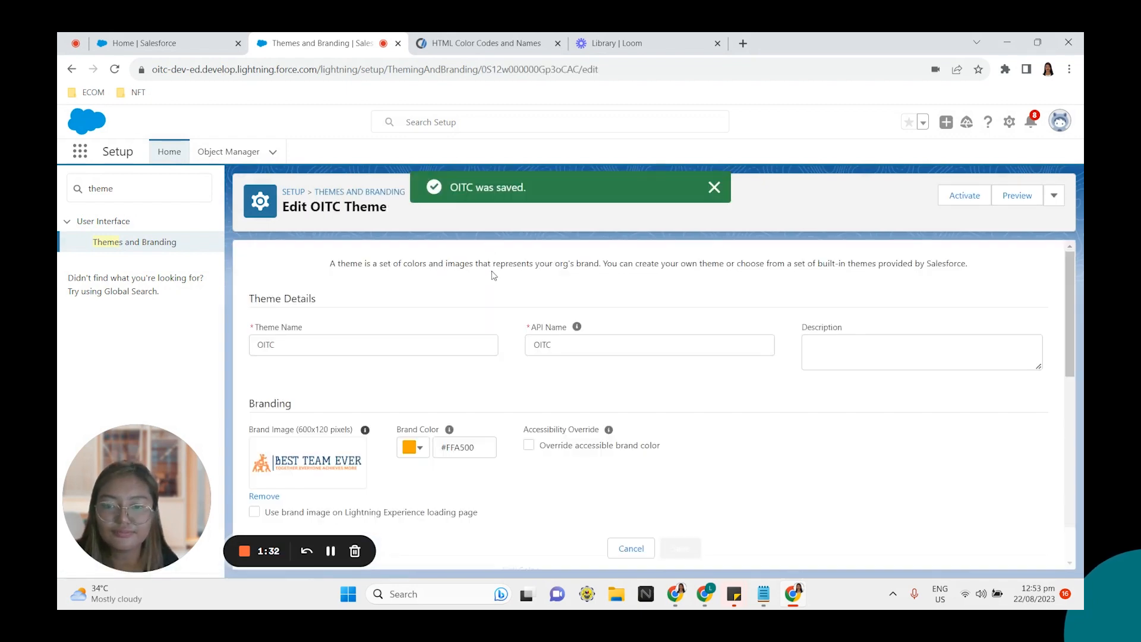
mouse_move(931, 239)
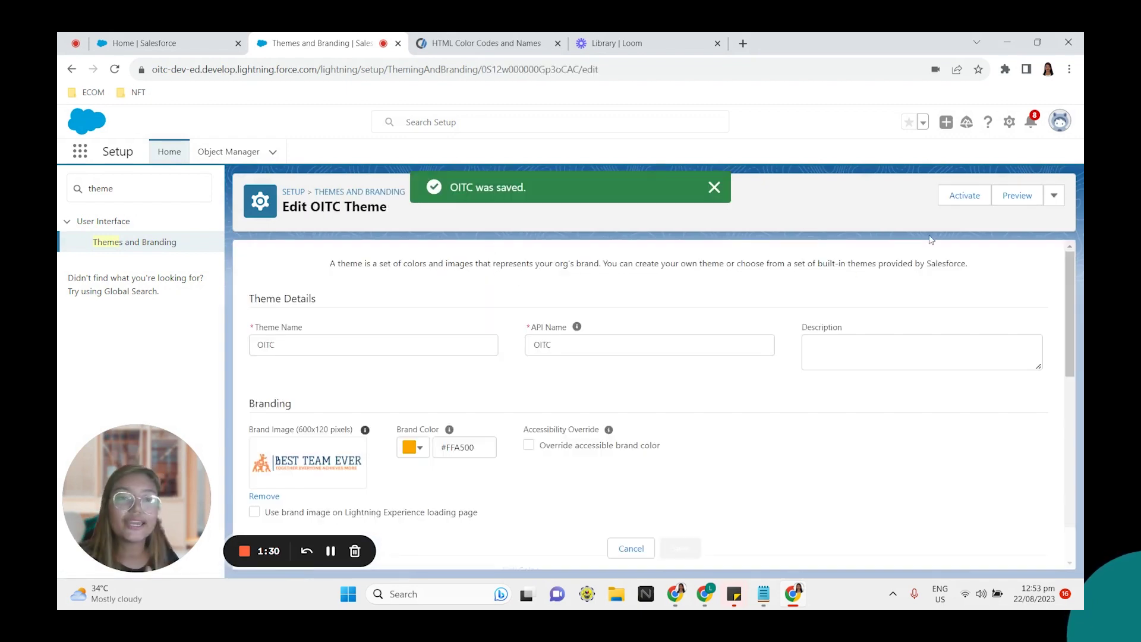
left_click(963, 195)
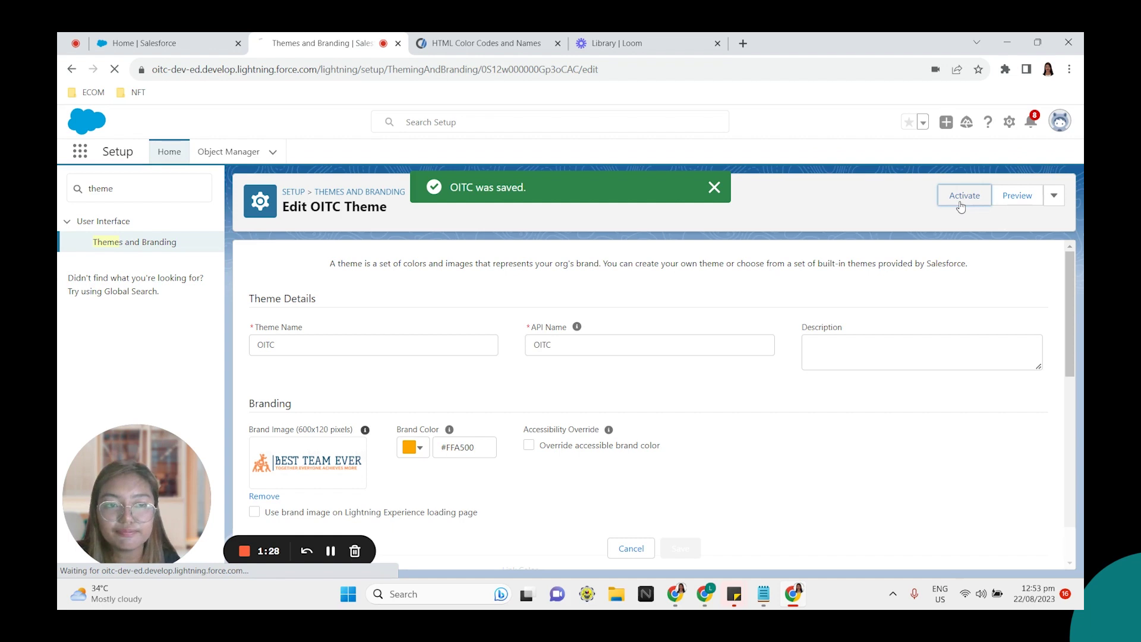
left_click(964, 195)
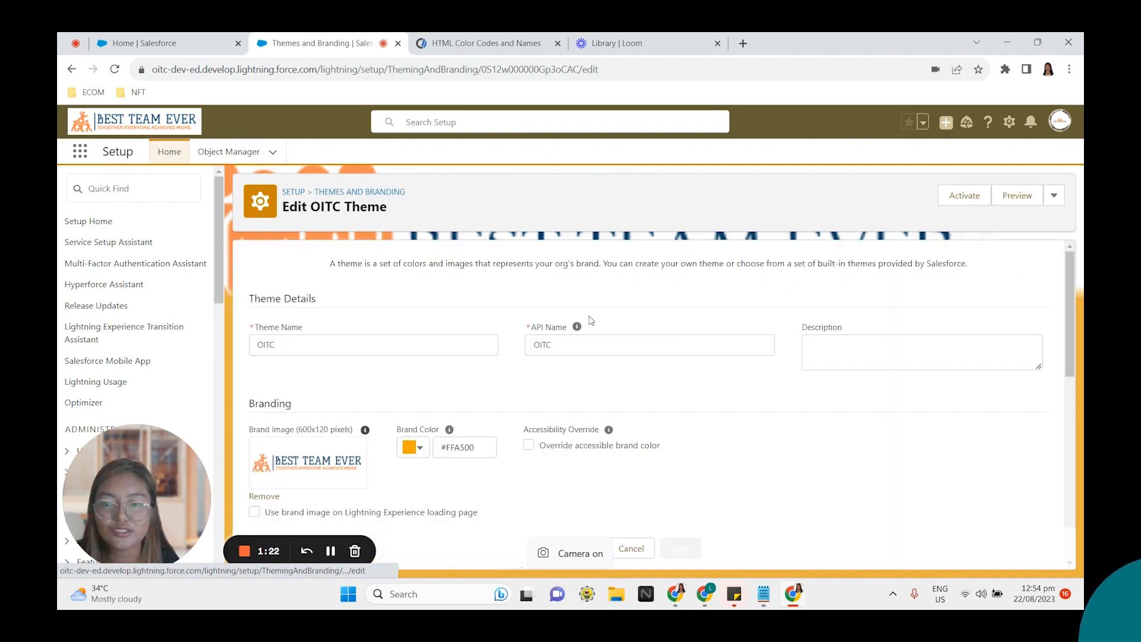
left_click(141, 43)
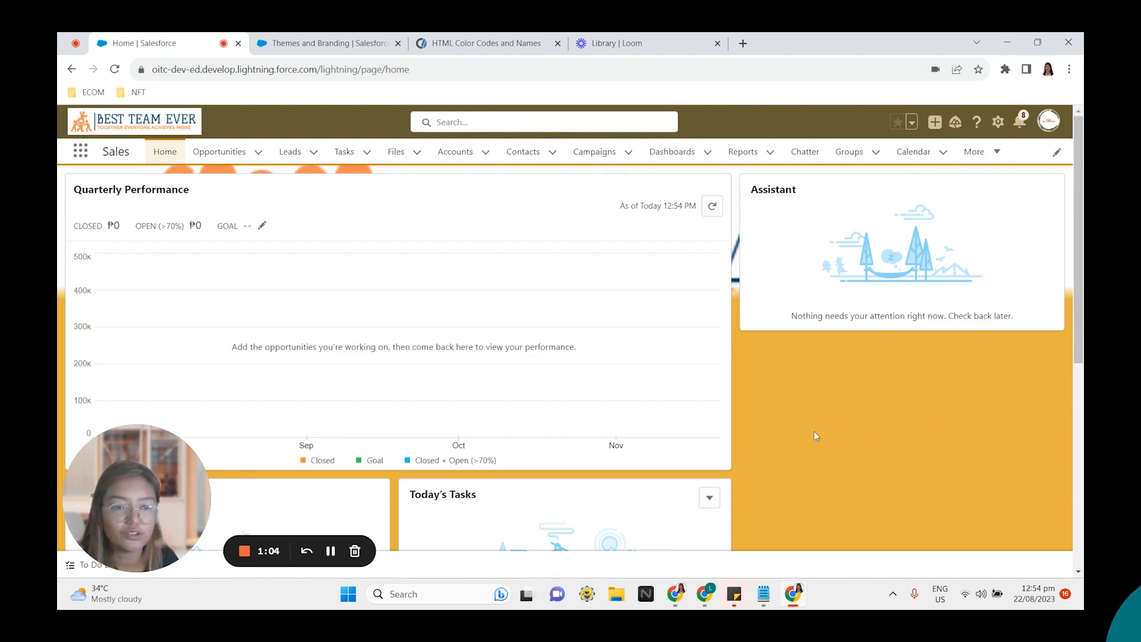
mouse_move(790, 401)
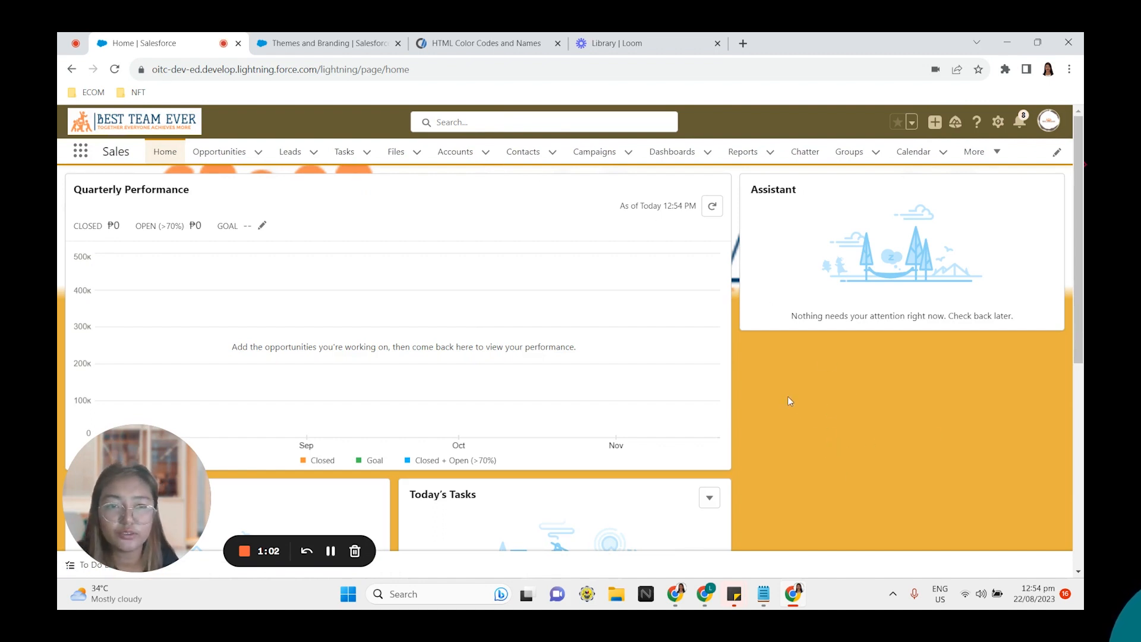
mouse_move(337, 129)
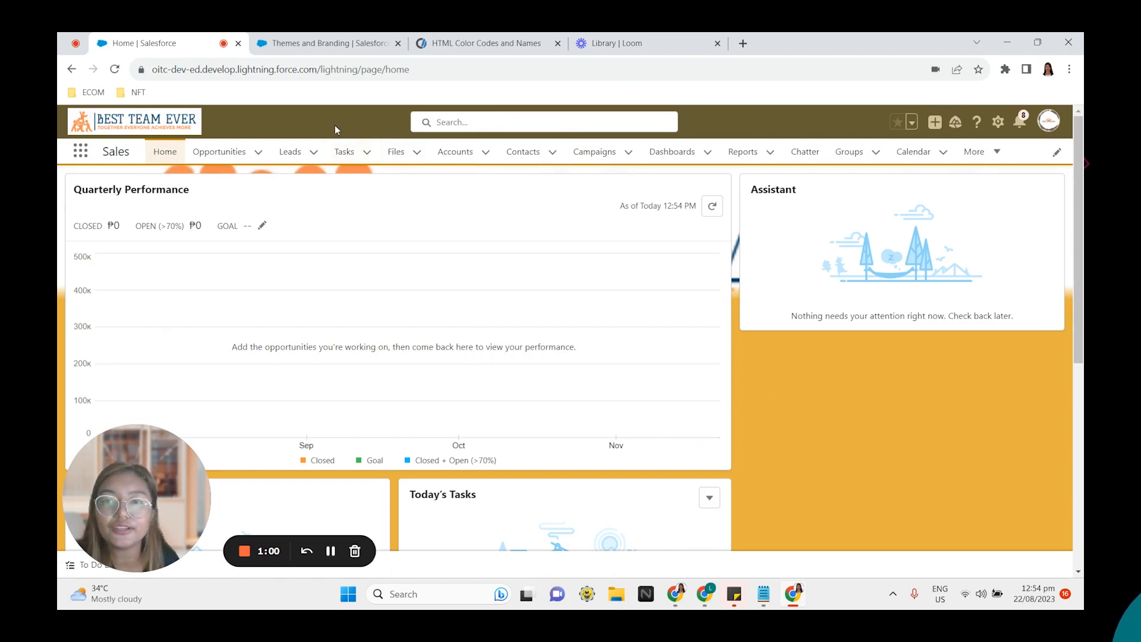
mouse_move(307, 125)
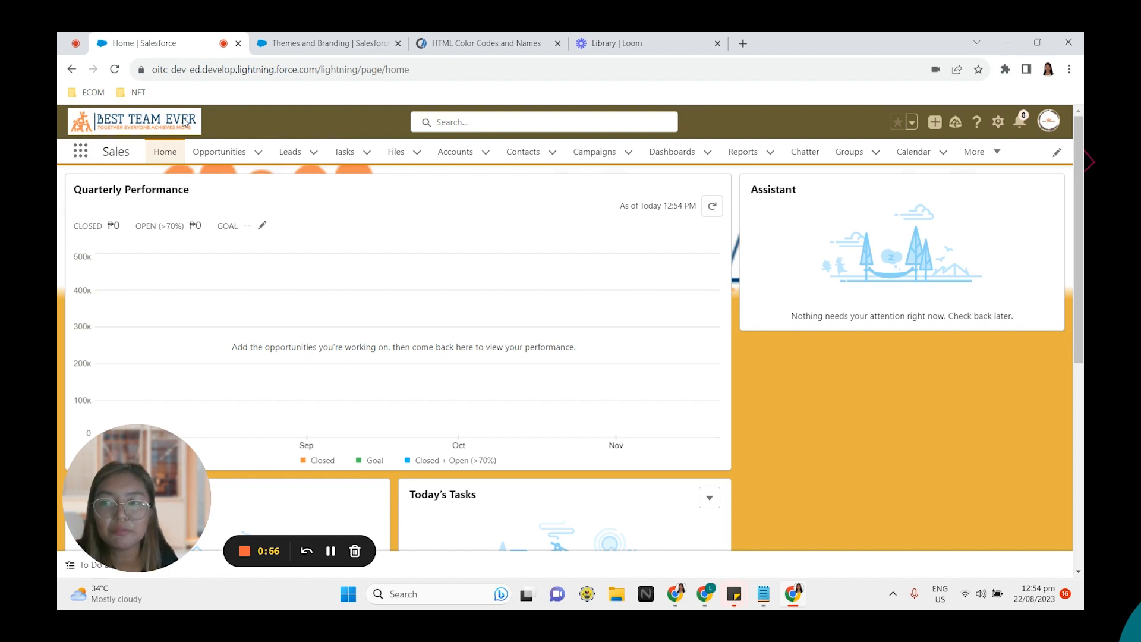
mouse_move(406, 125)
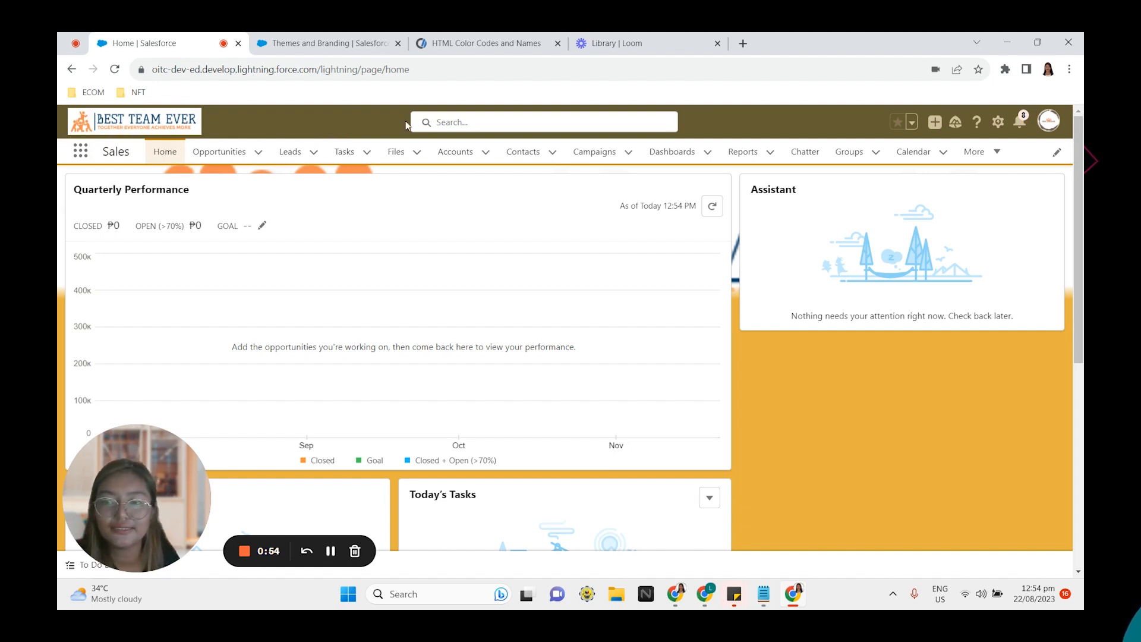
mouse_move(1037, 138)
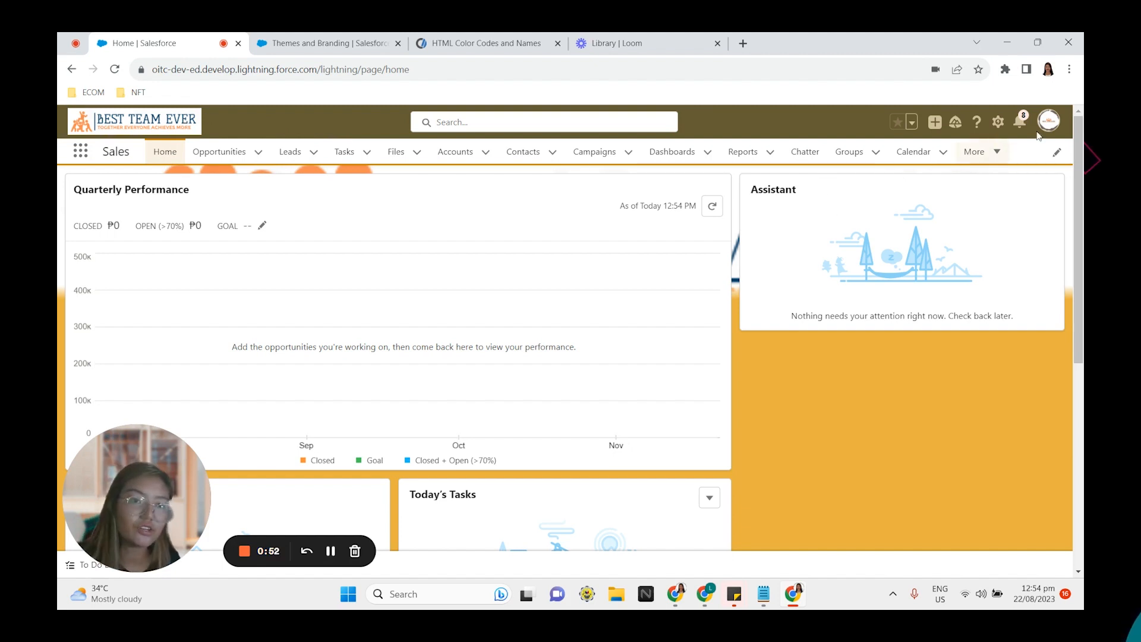
Step: Open the profile menu, then open the Burlington Textiles Weaving Plant Generator opportunity
left_click(1049, 122)
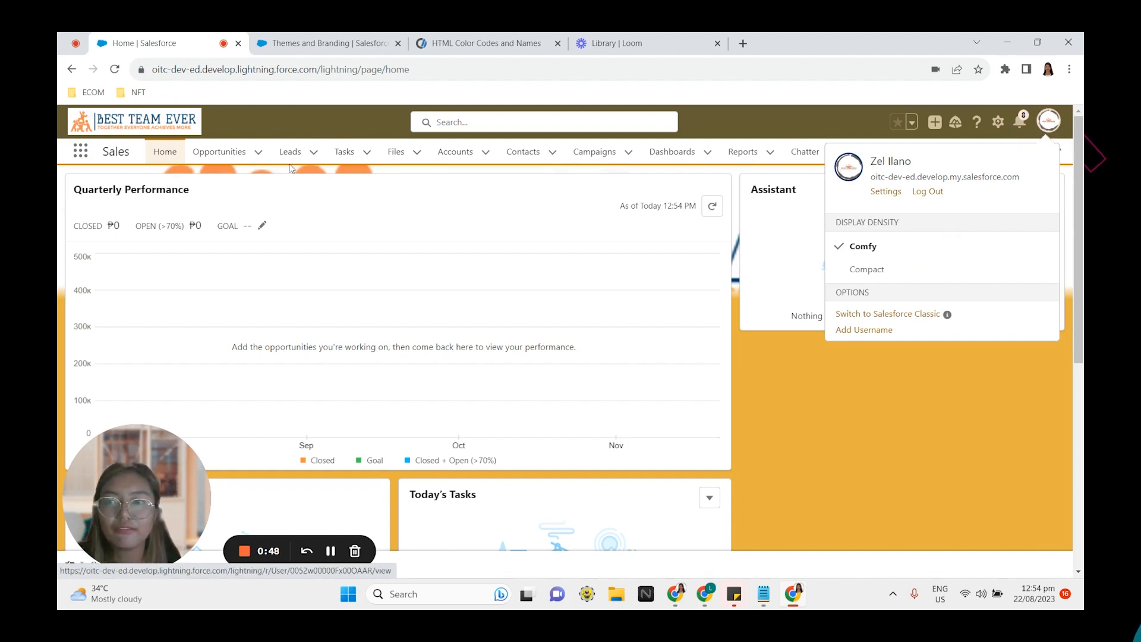
left_click(220, 152)
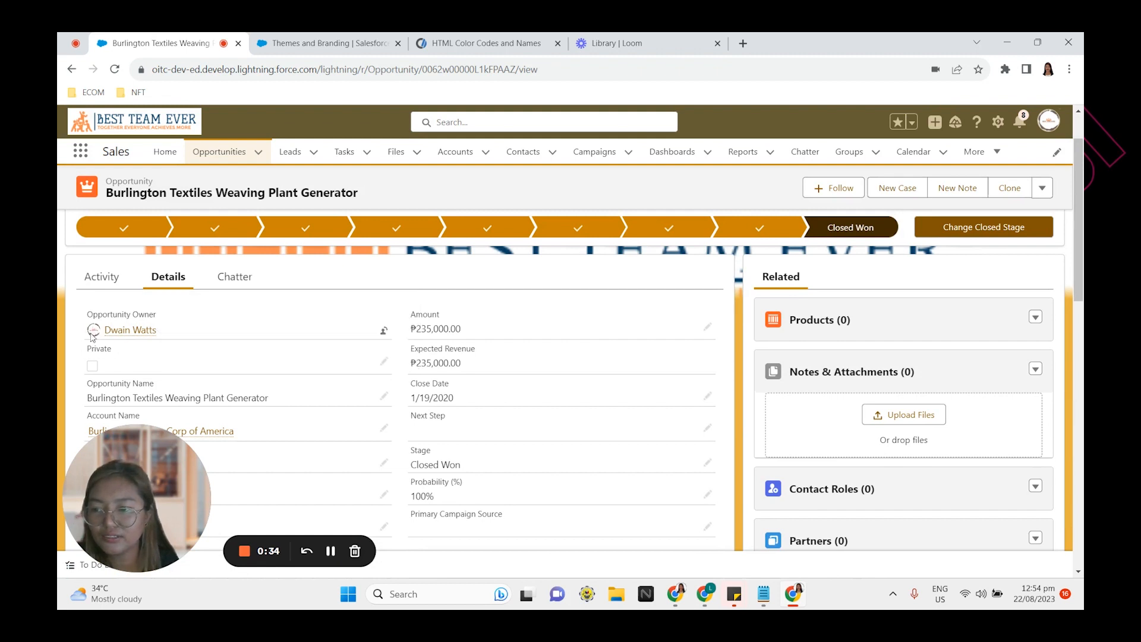
left_click(129, 330)
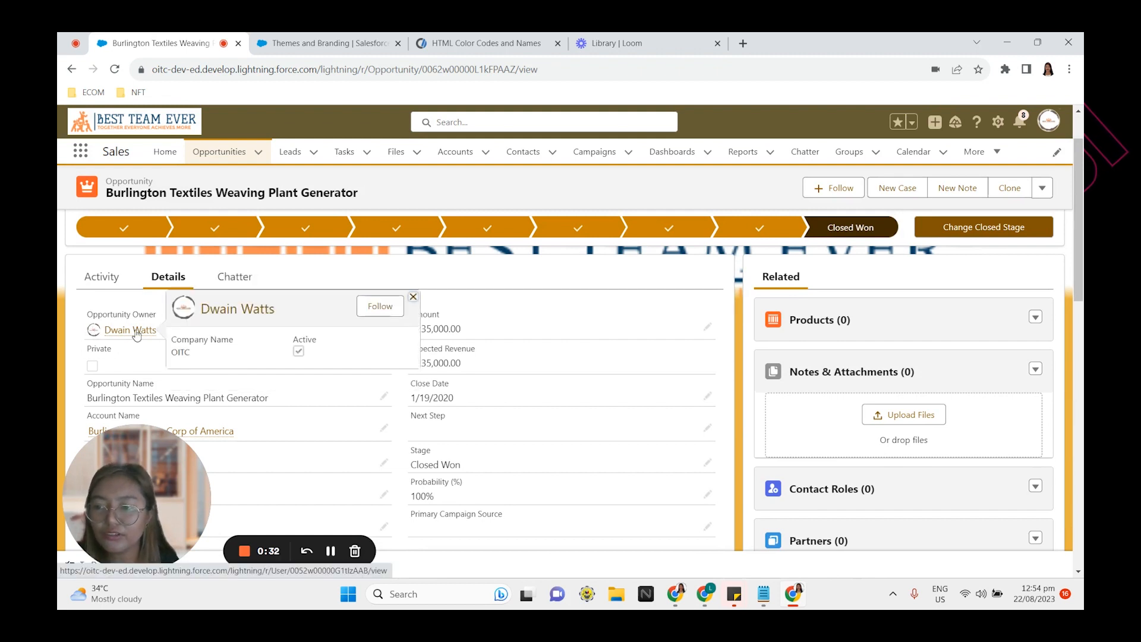
left_click(129, 330)
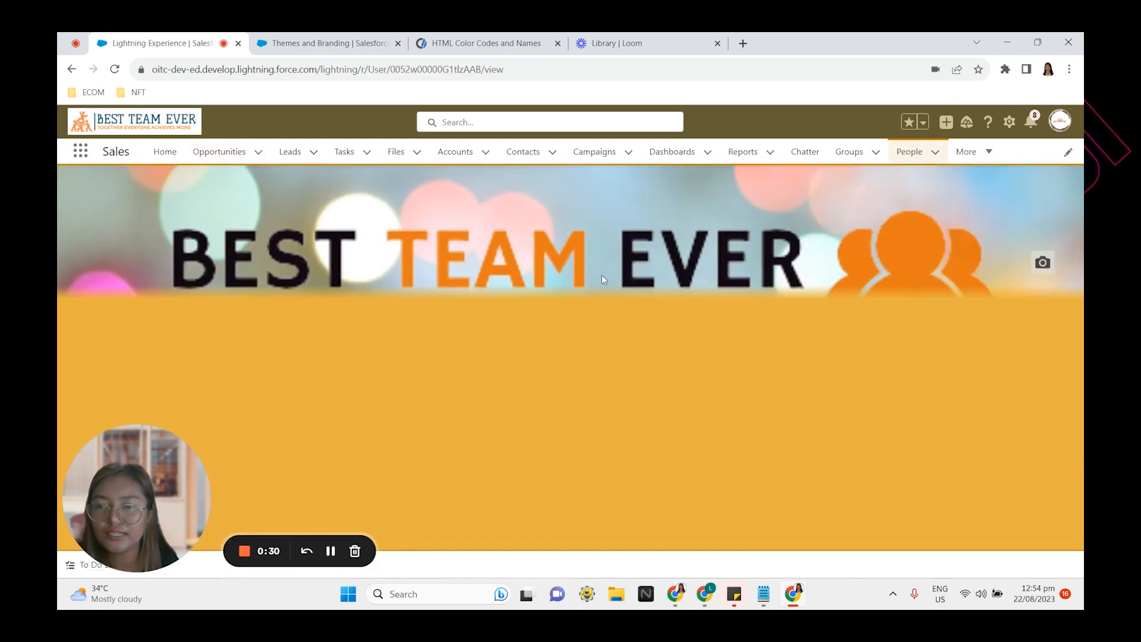